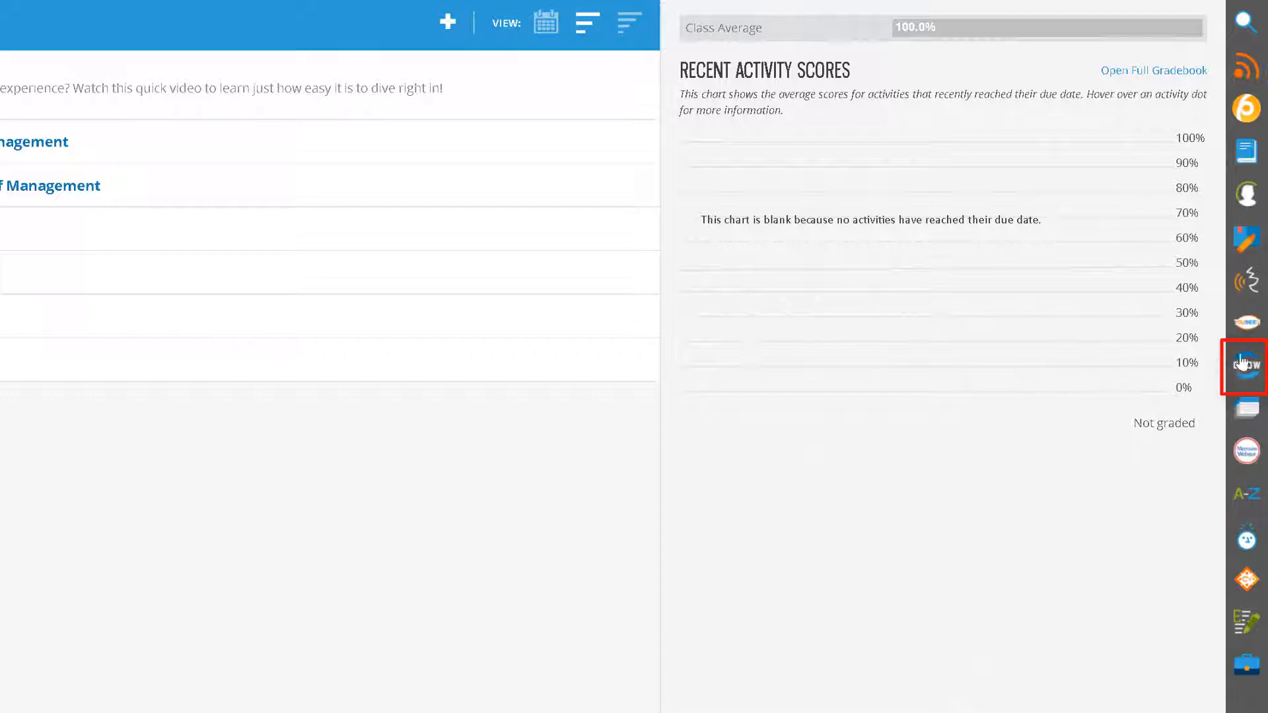
# - Open CNOW Homework and start a new assignment in the Create an Assignment wizard
pyautogui.click(1247, 363)
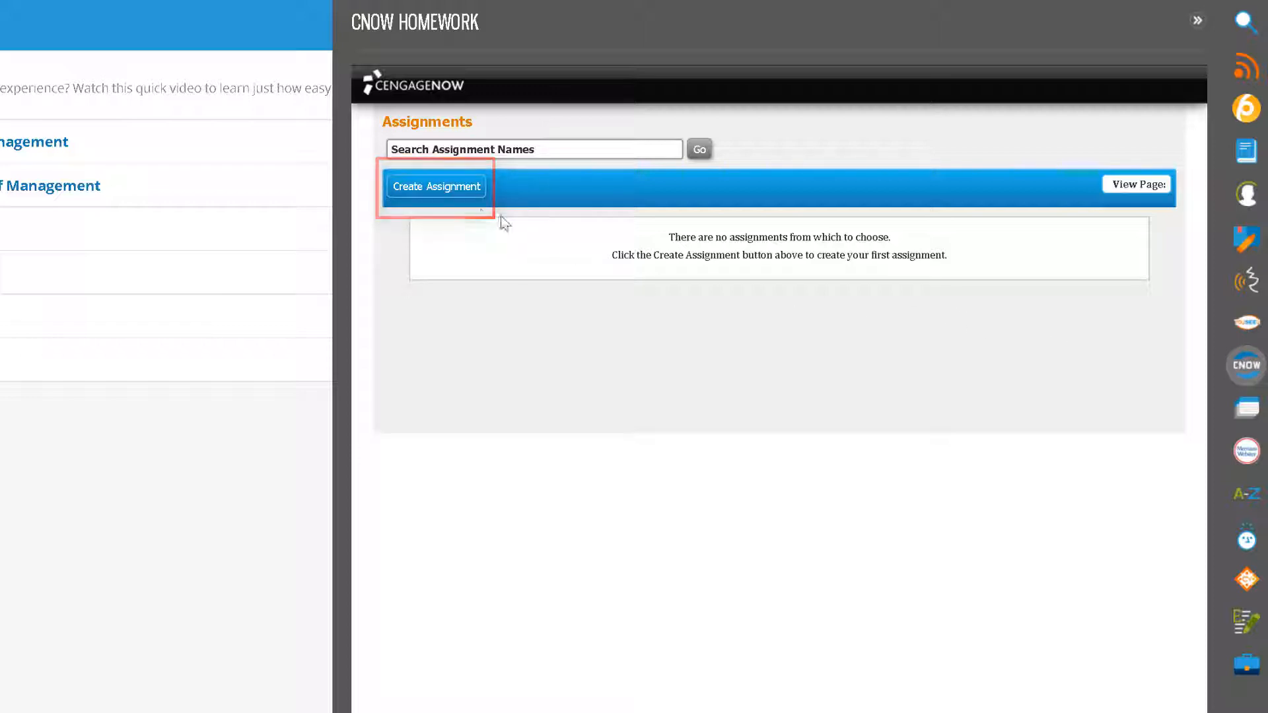
pyautogui.click(435, 186)
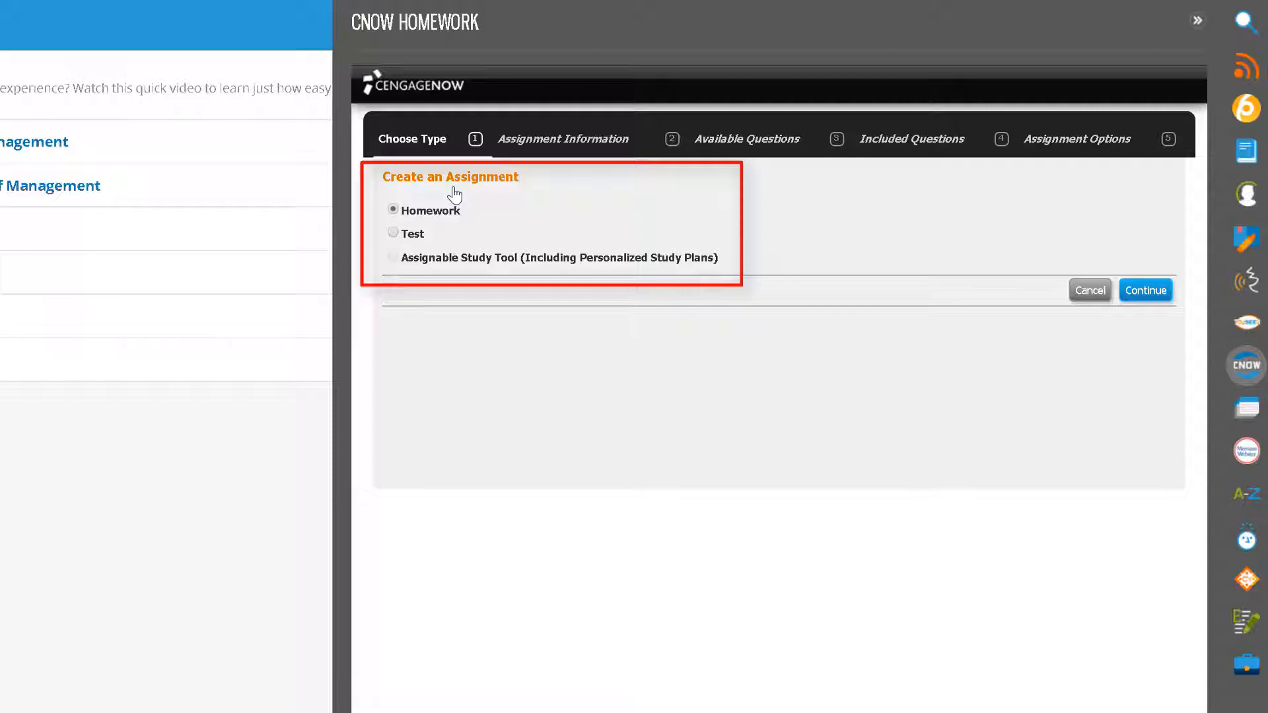
pyautogui.moveTo(407, 229)
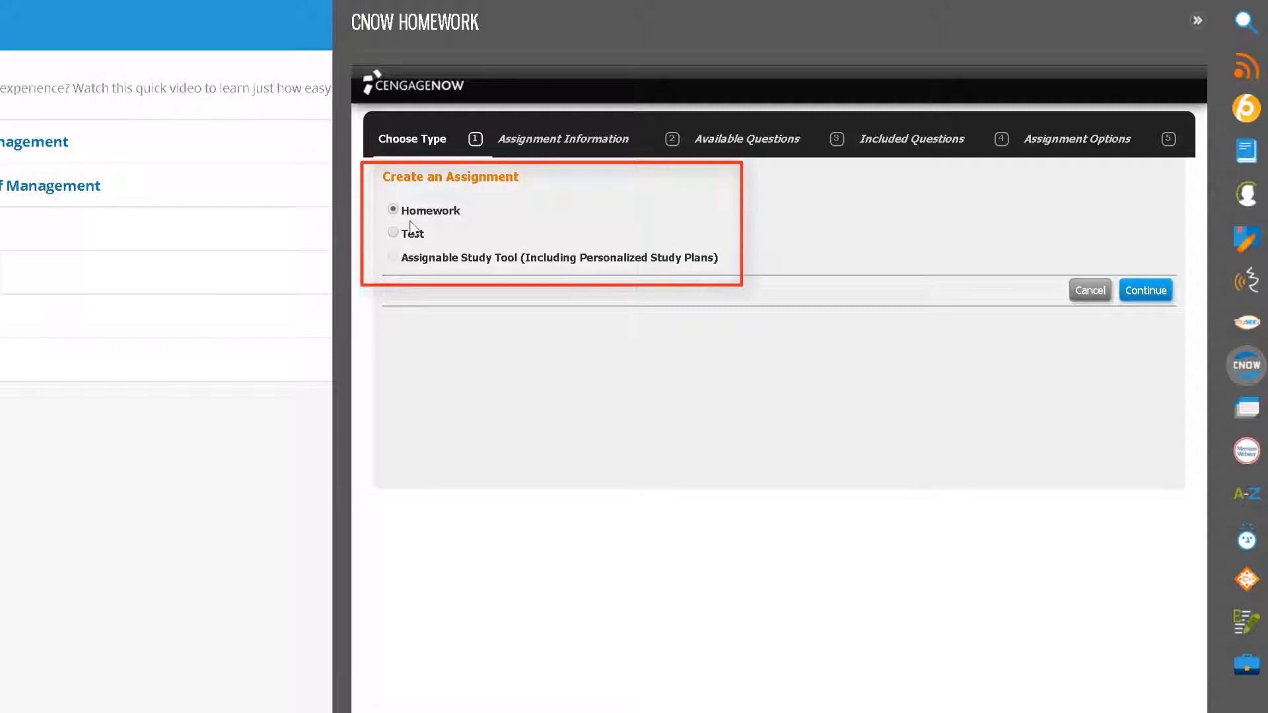
# - Make a test named 'Chapter 1 Review Test' using Chapter_01 of the Daft test bank
pyautogui.click(393, 233)
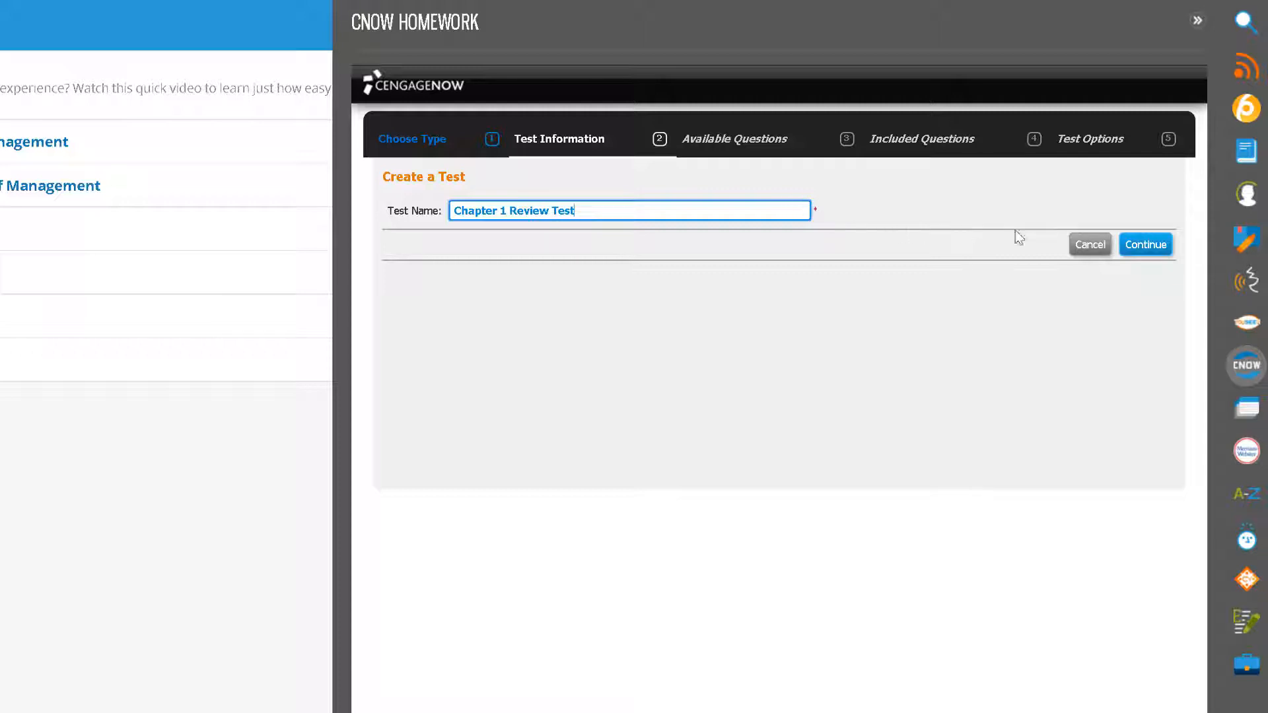
pyautogui.click(1145, 244)
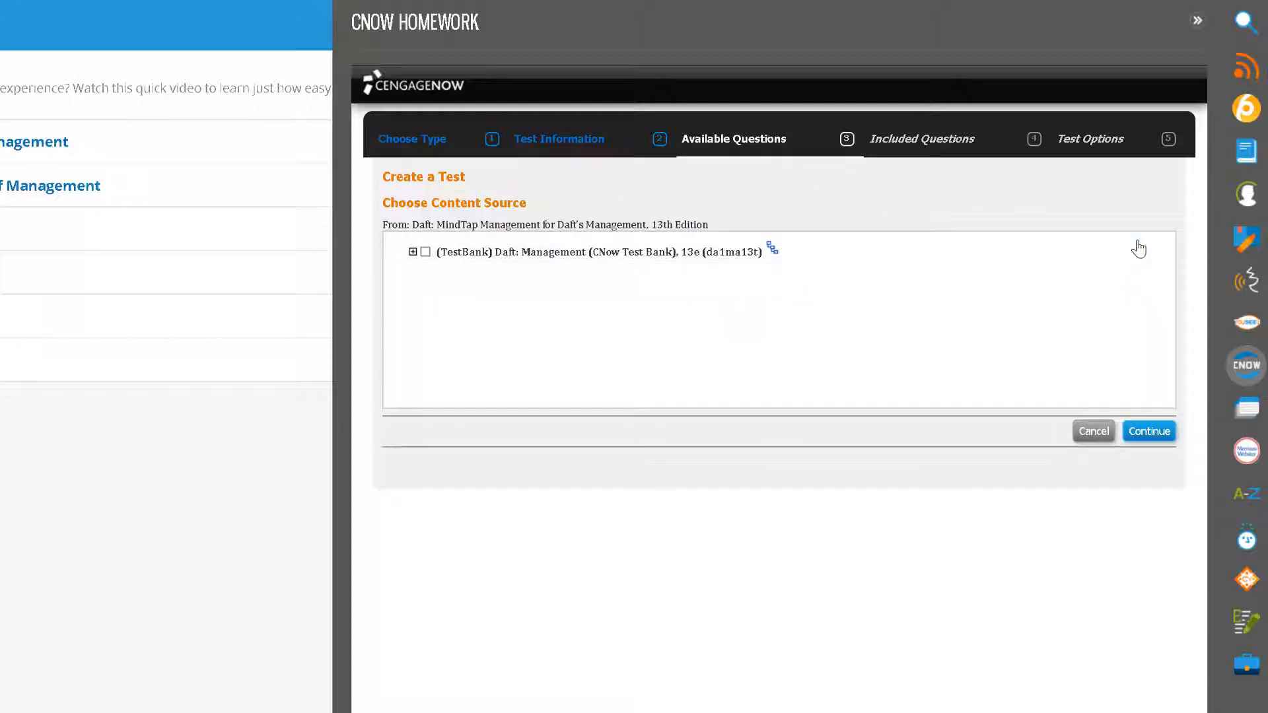
pyautogui.moveTo(734, 257)
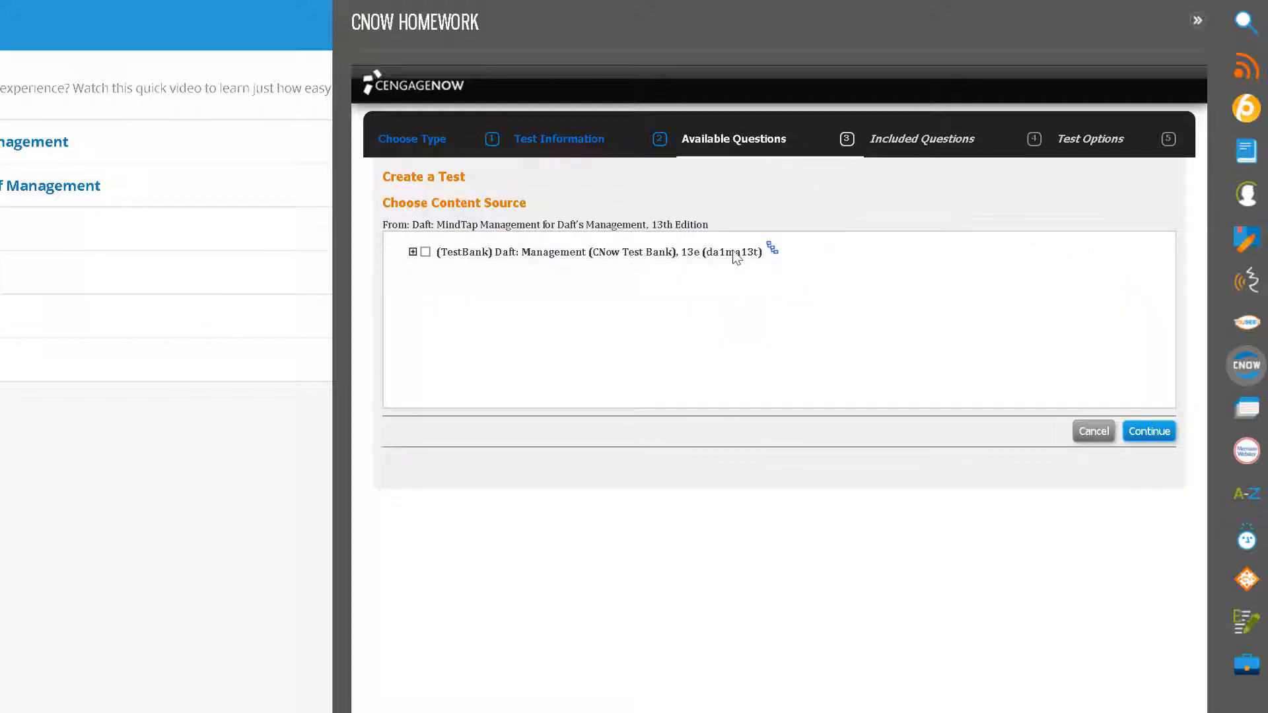
pyautogui.click(413, 251)
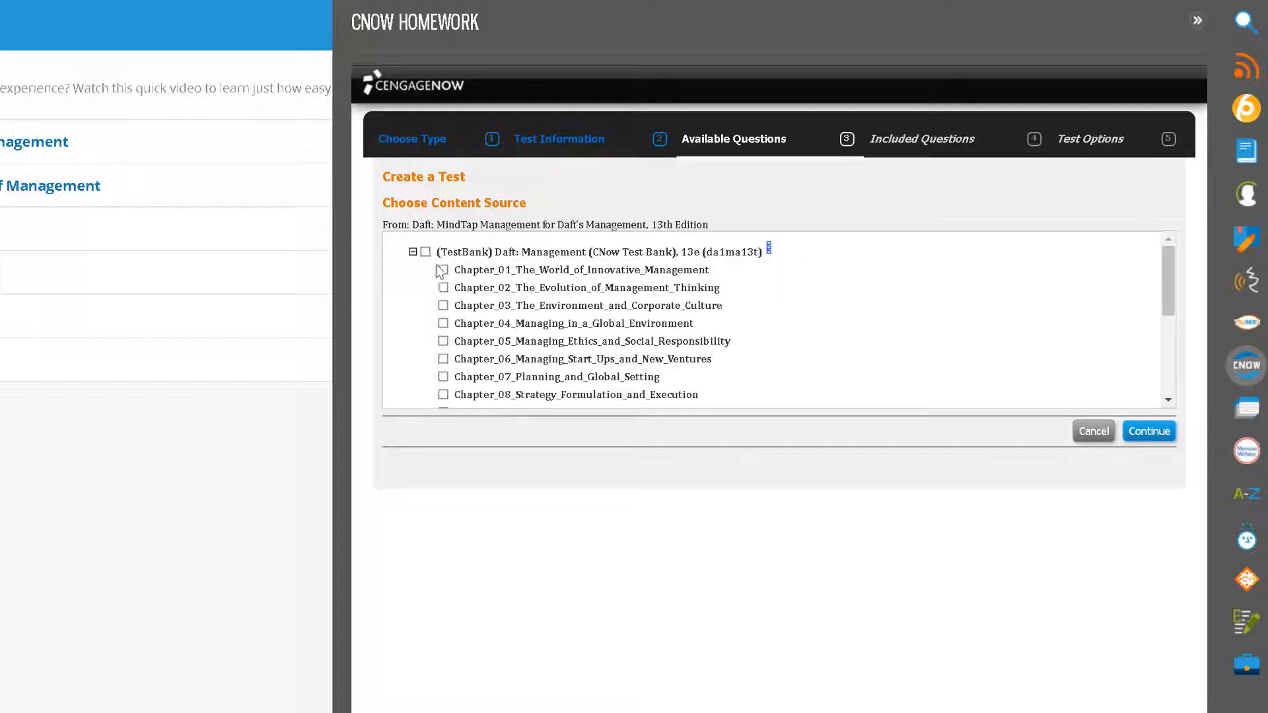
pyautogui.click(443, 269)
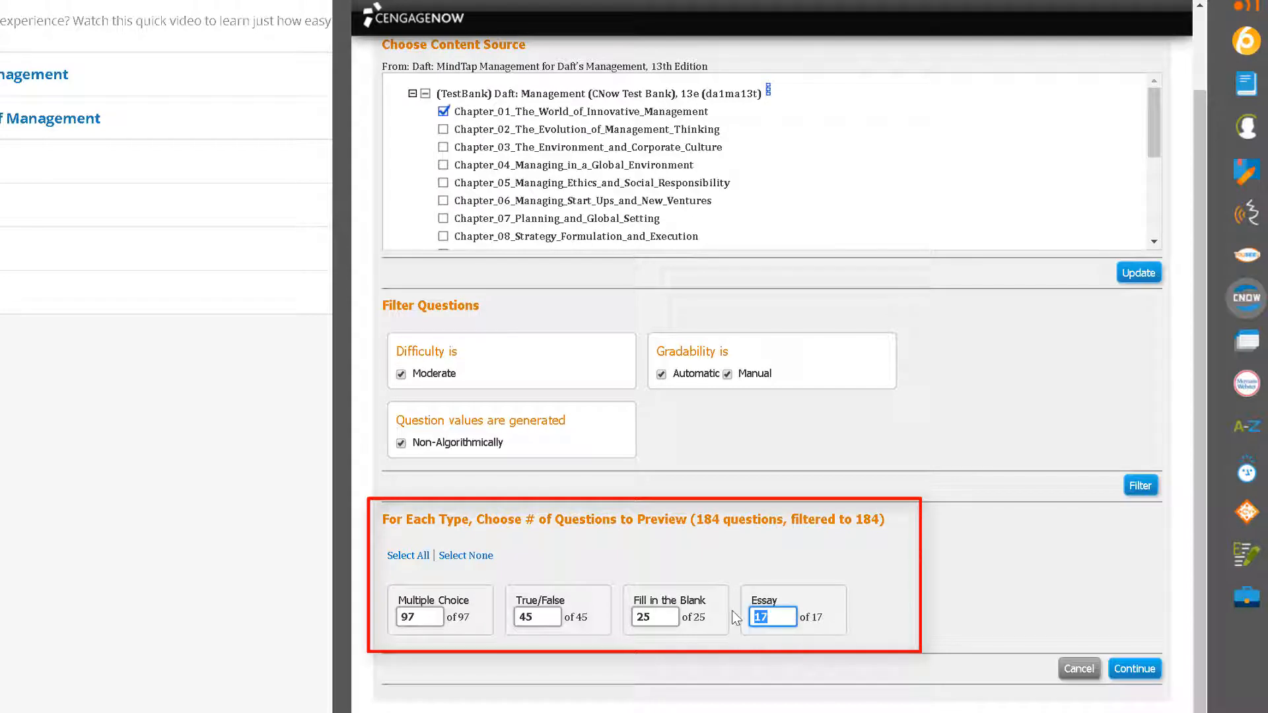
# - Load the 184 Chapter 01 questions: 97 multiple choice, 45 true/false, 25 fill-in, 17 essay
pyautogui.write('0')
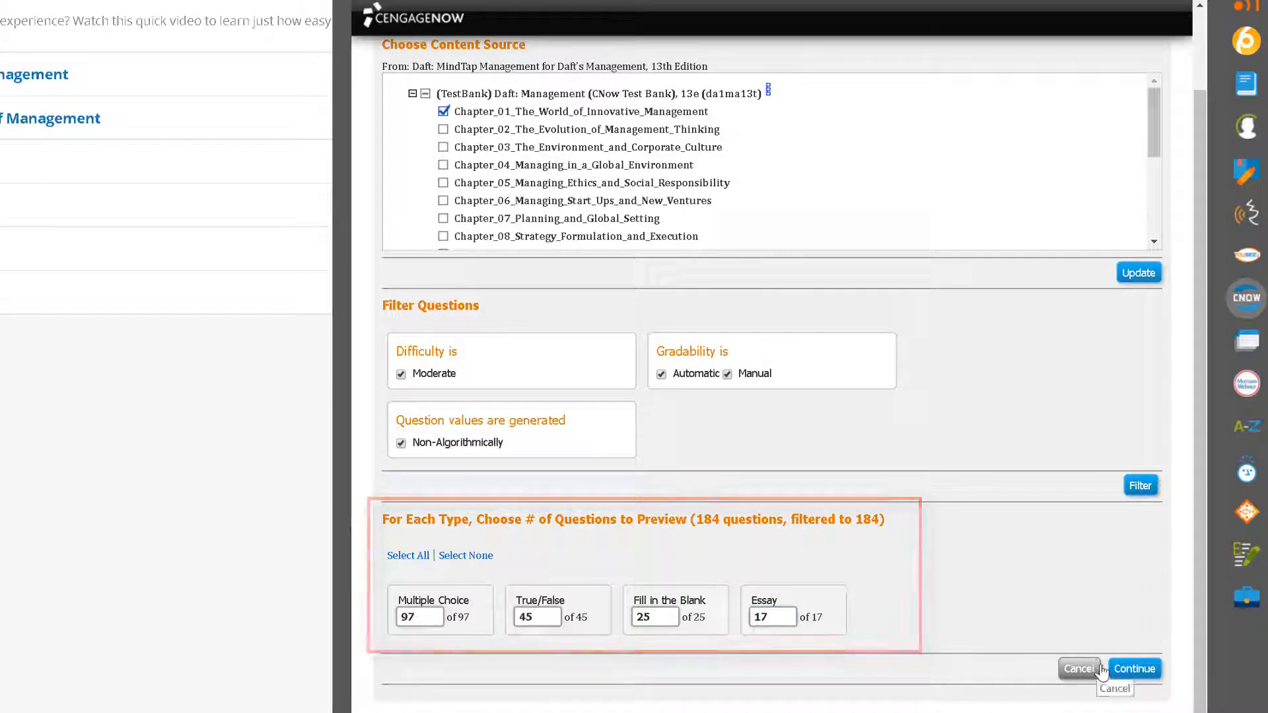
# - Browse the 184 available questions and preview multiple choice question da1ma13r.01.046
pyautogui.click(1134, 668)
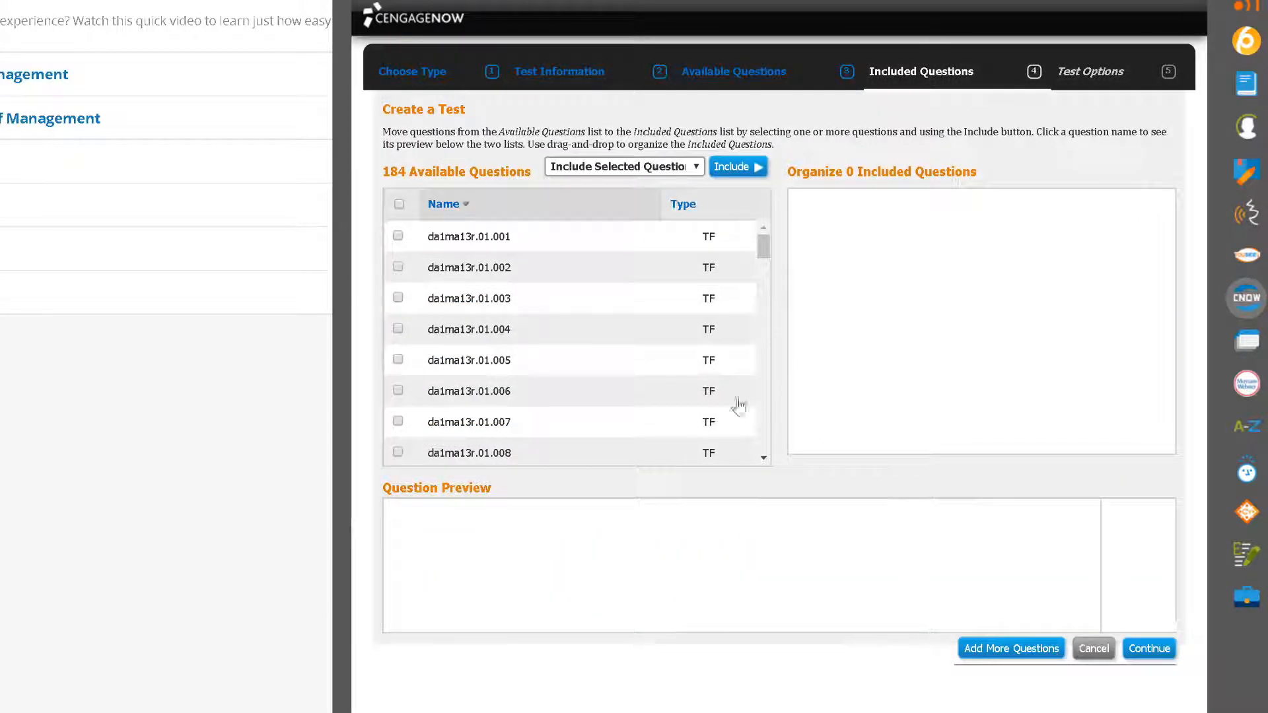
pyautogui.scroll(-3)
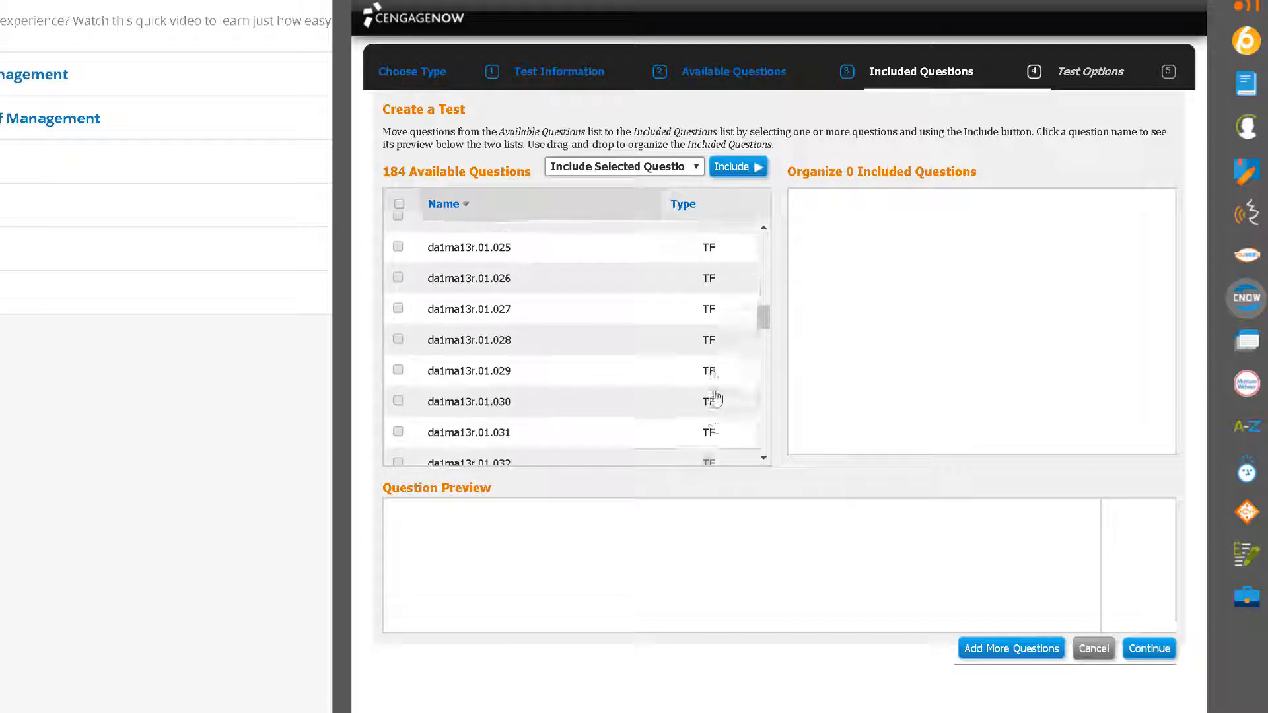
pyautogui.scroll(-3)
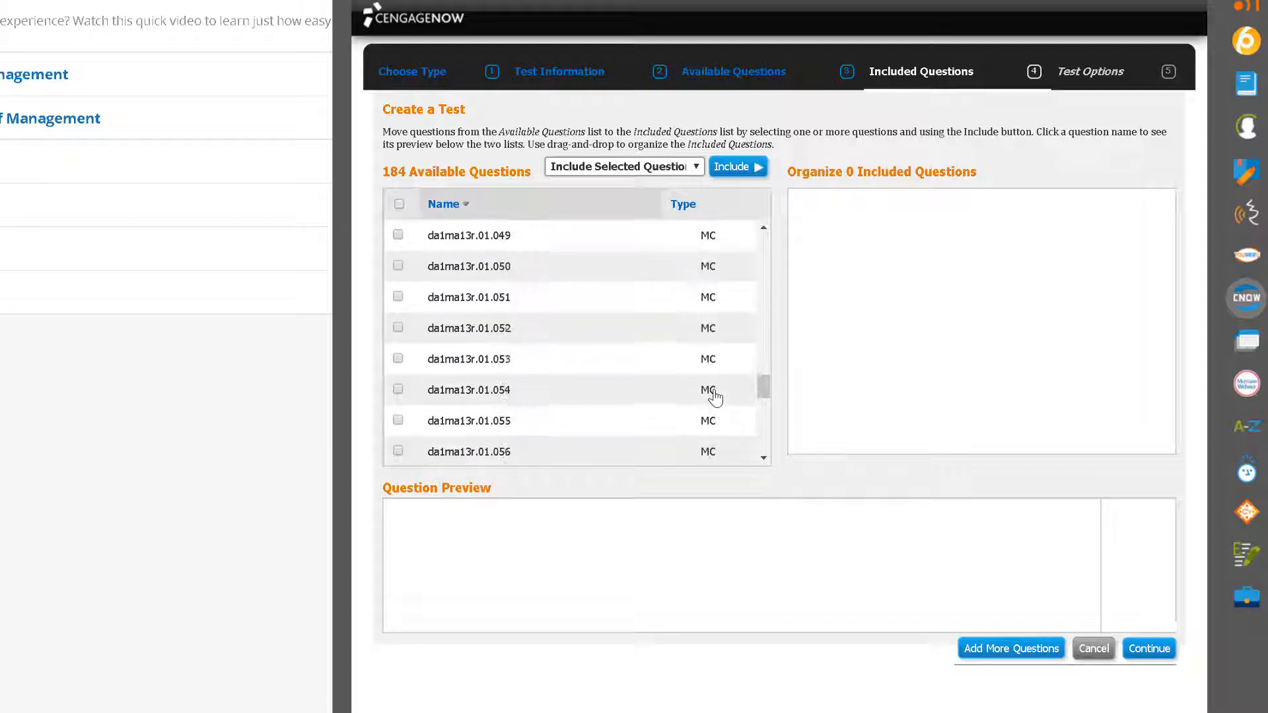
pyautogui.scroll(3)
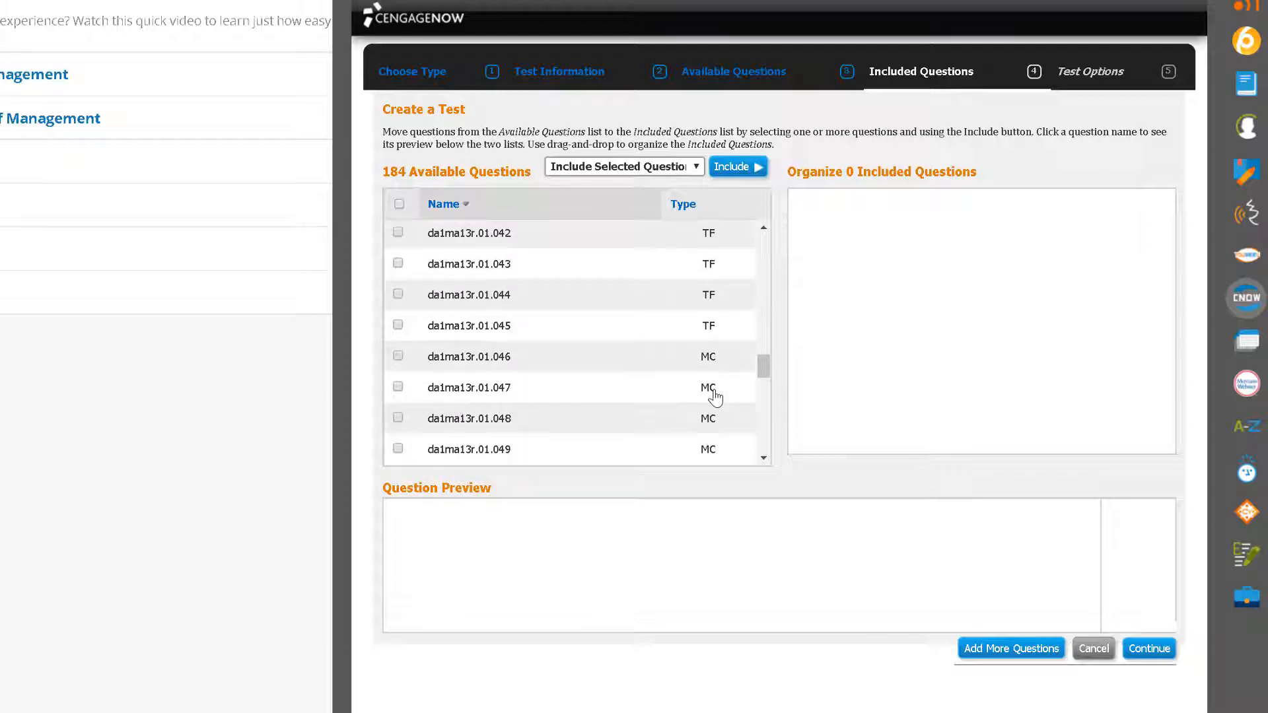
pyautogui.click(469, 357)
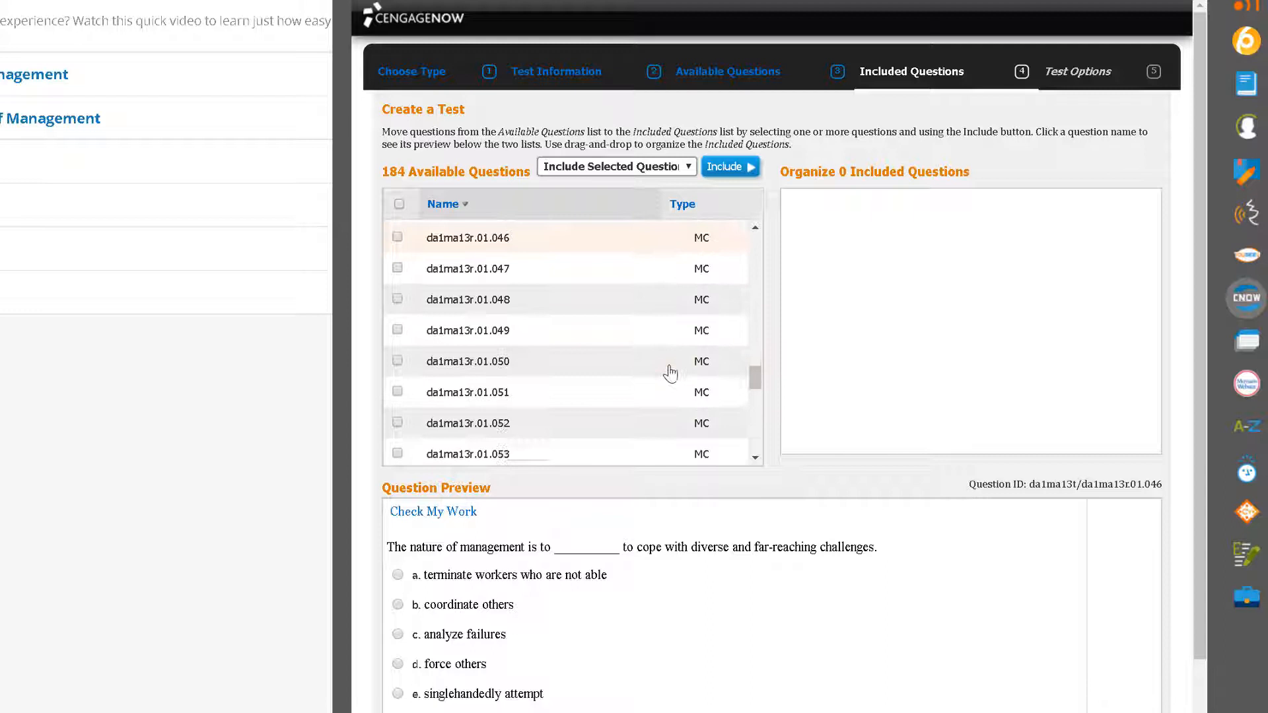
pyautogui.scroll(-3)
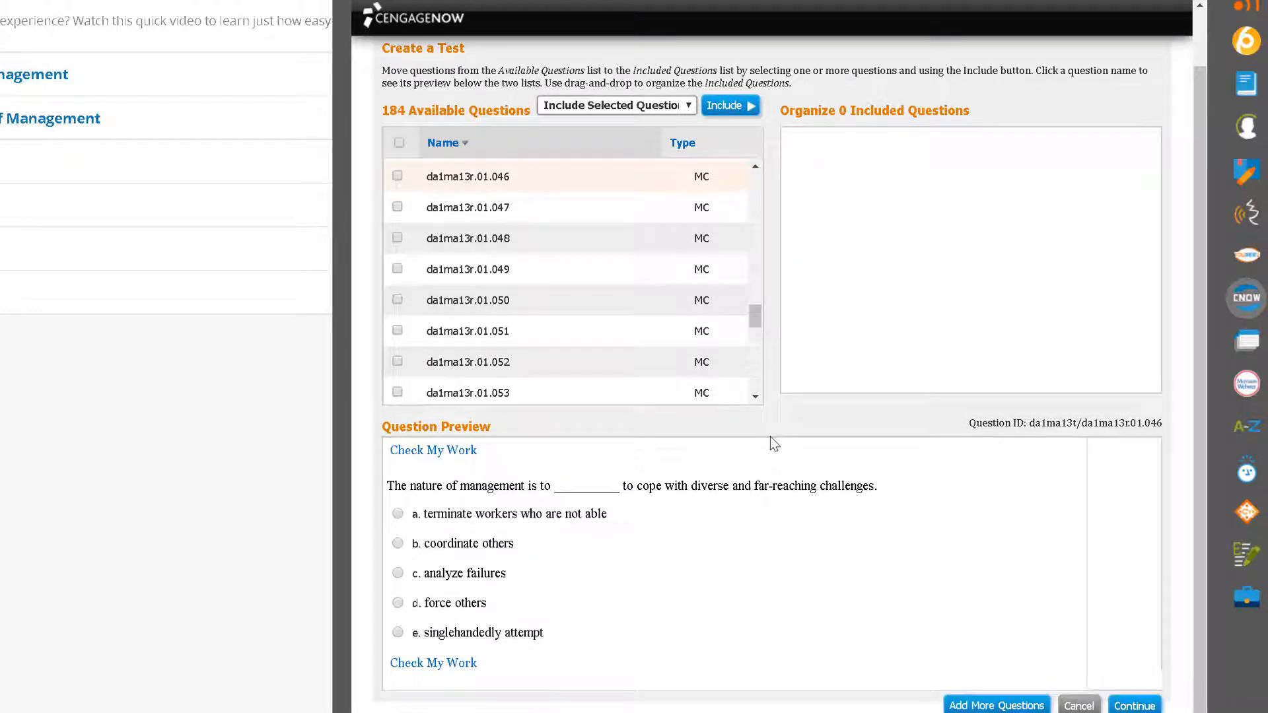
pyautogui.moveTo(683, 362)
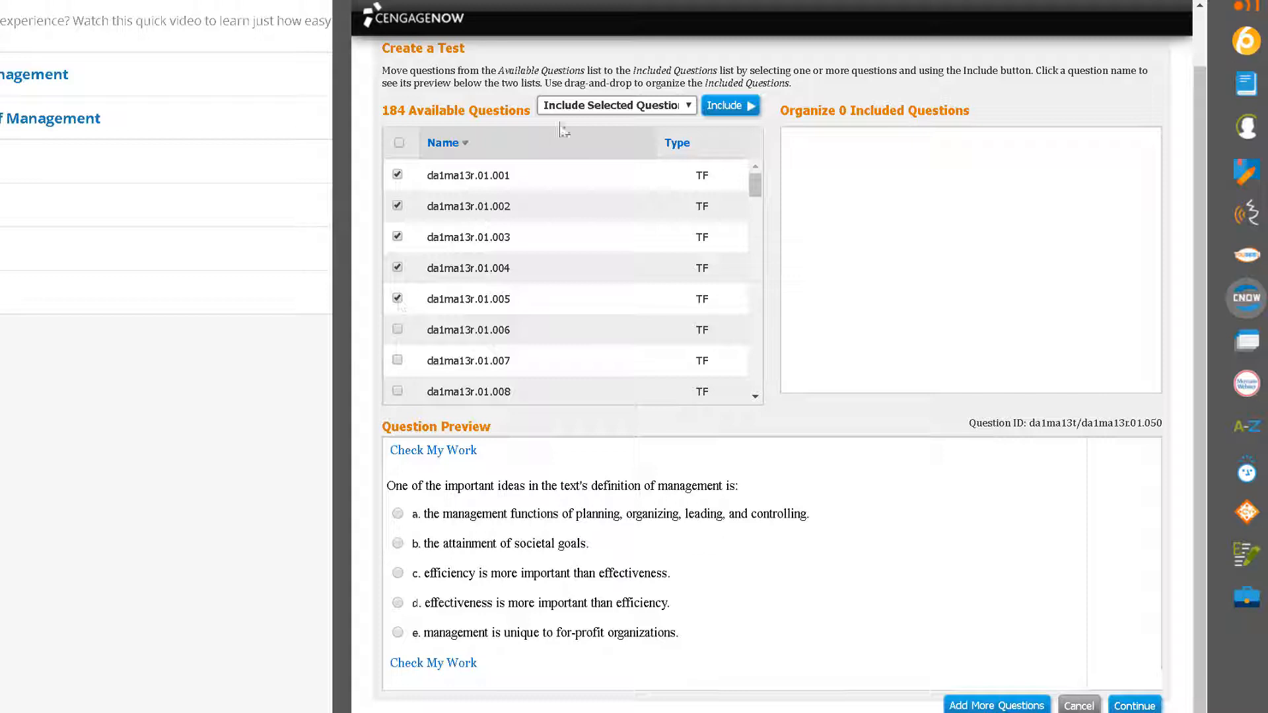
# - Include the ticked questions as Question Pool 1, drawing 3 of 10 per student
pyautogui.click(616, 105)
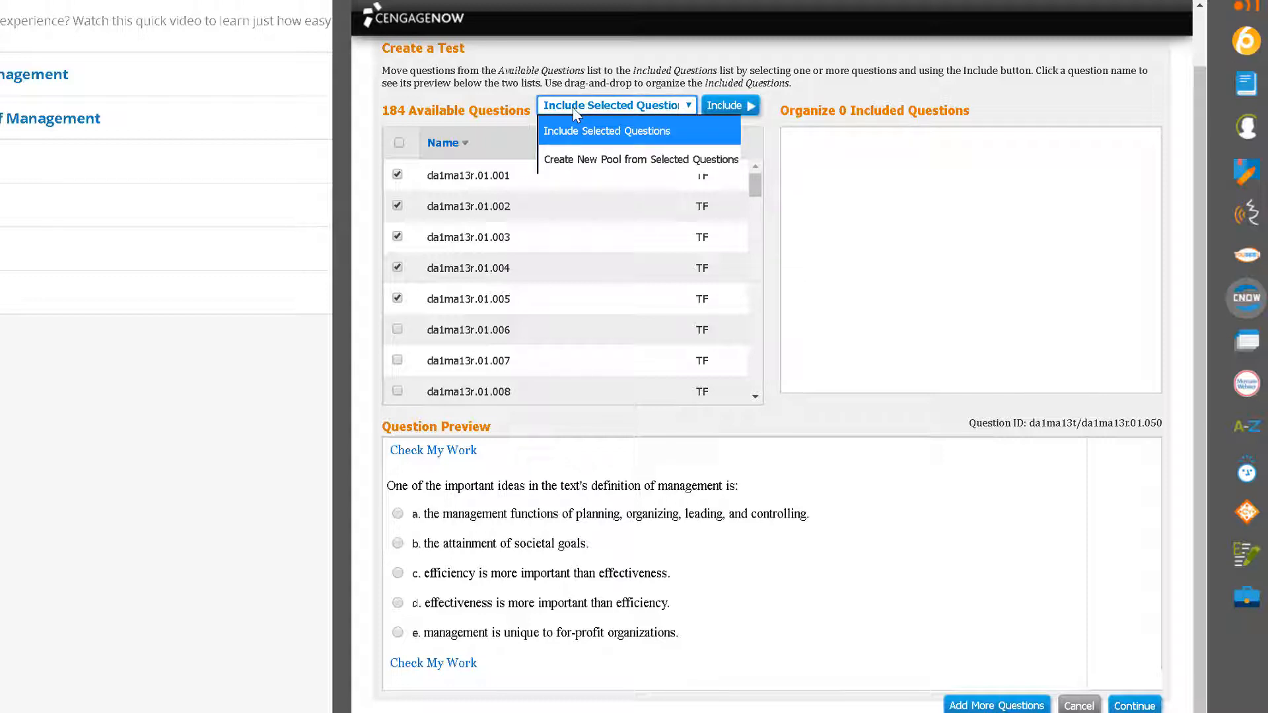
pyautogui.click(640, 159)
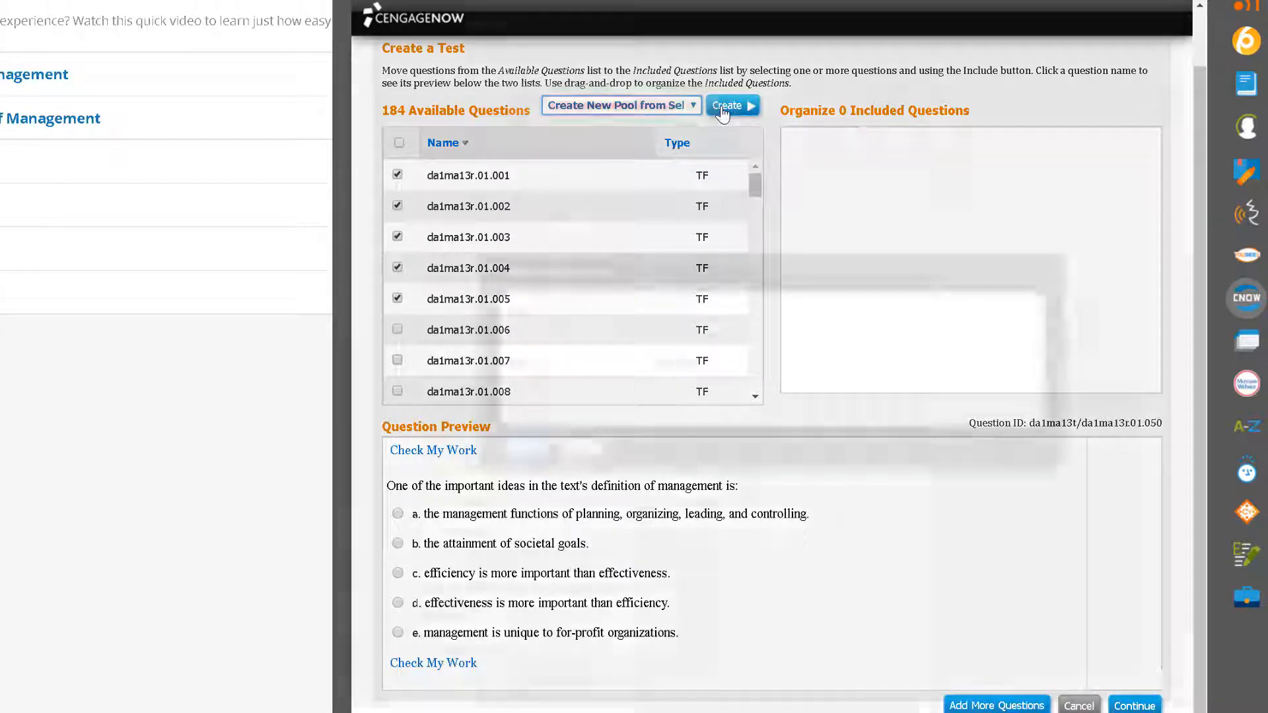
pyautogui.click(728, 106)
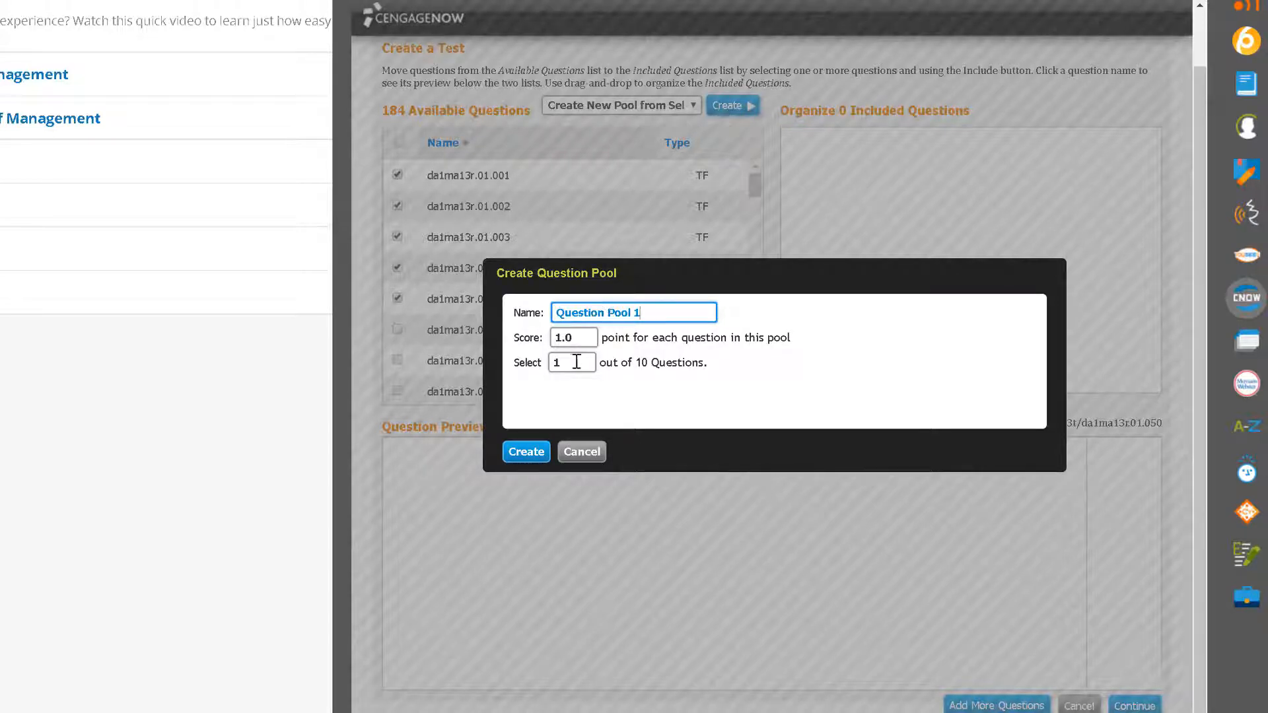
pyautogui.write('3')
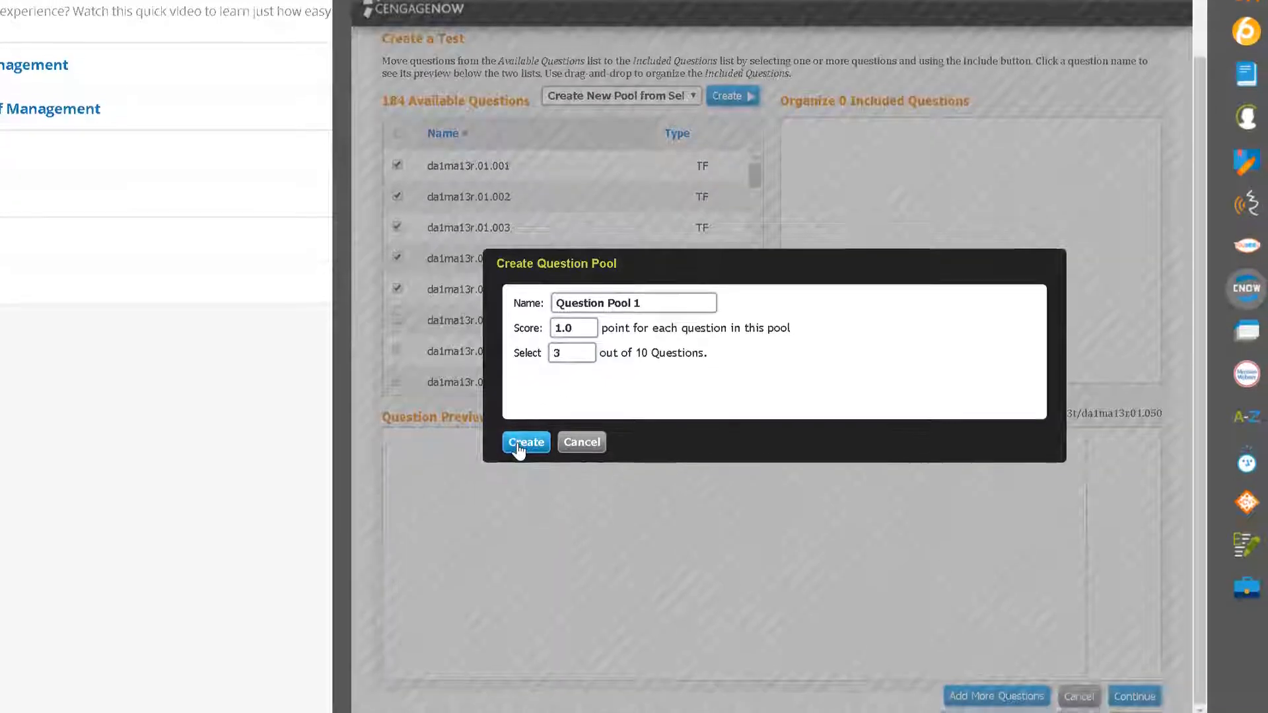
pyautogui.click(526, 443)
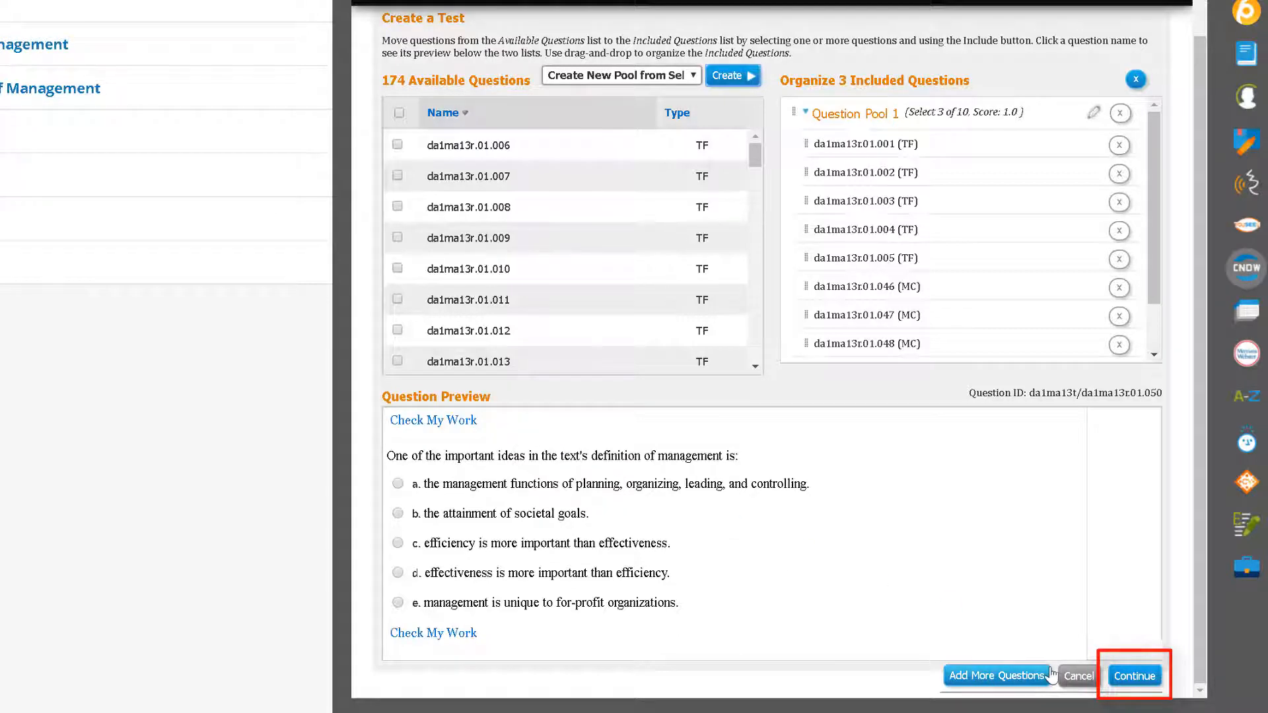
# - Save the test options as a new 'My Quizzes' set and create the test
pyautogui.click(1134, 676)
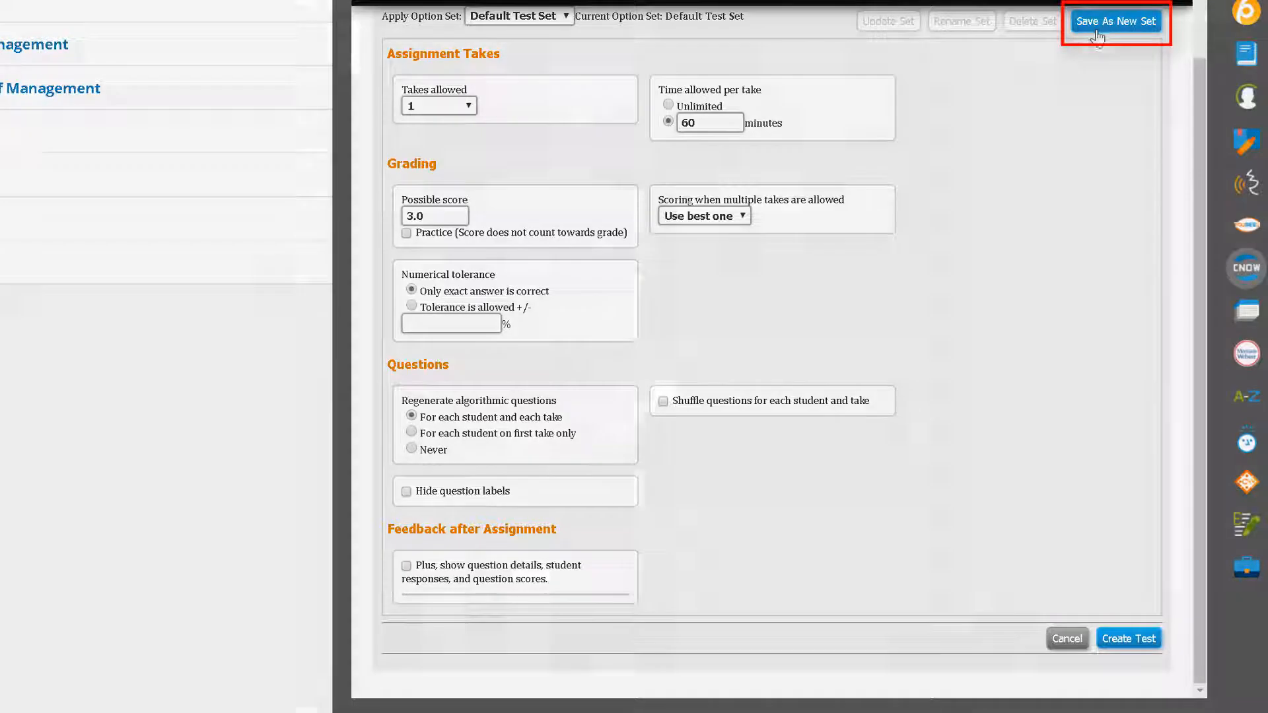
pyautogui.click(1115, 21)
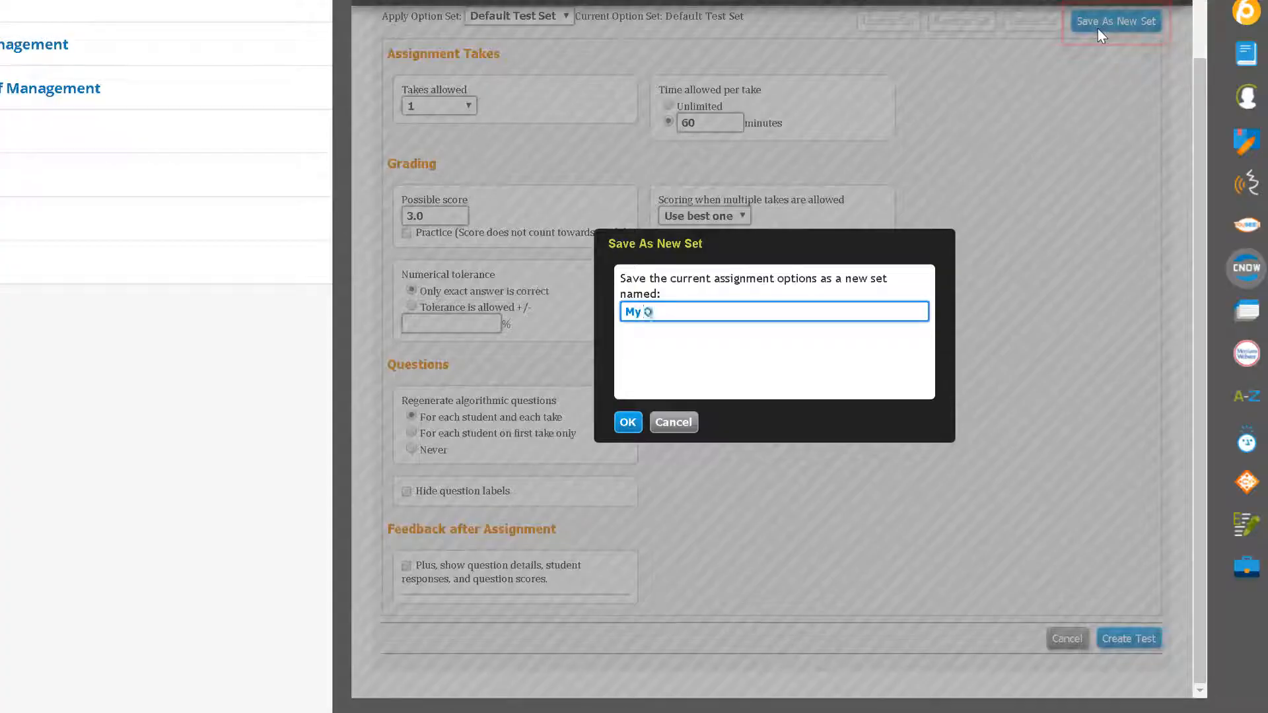
pyautogui.write('Quizzes')
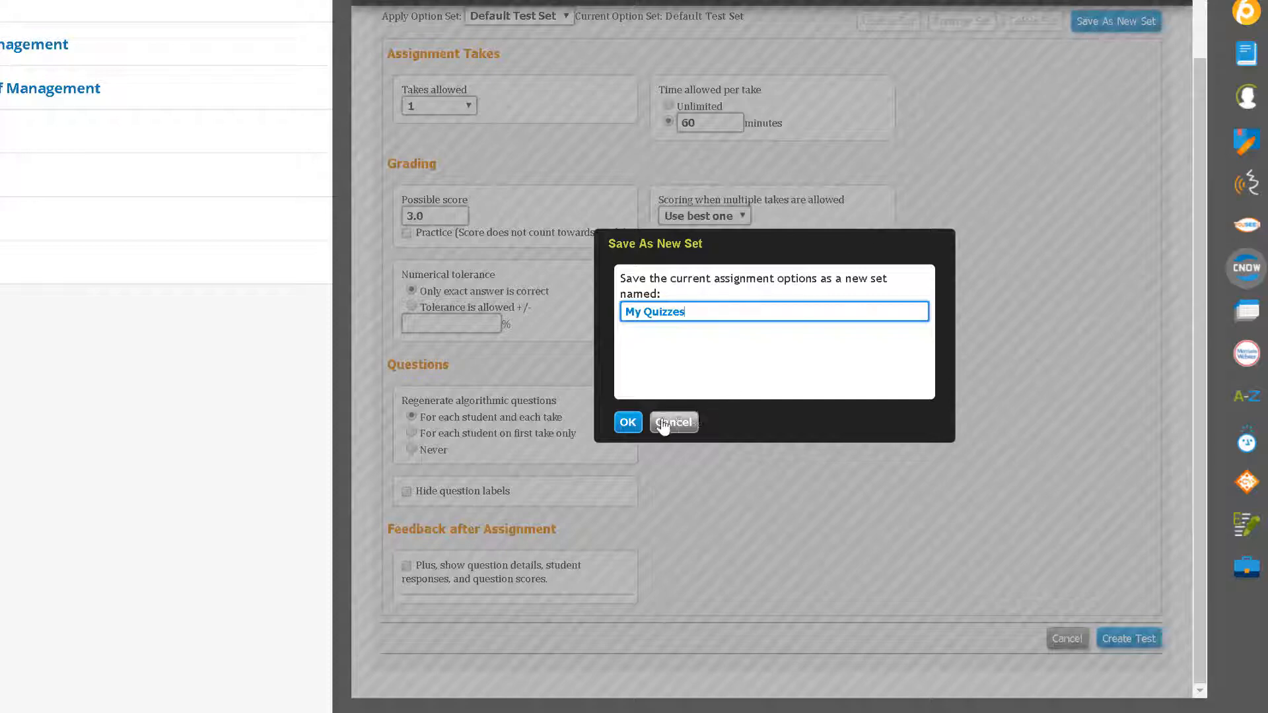
pyautogui.click(627, 422)
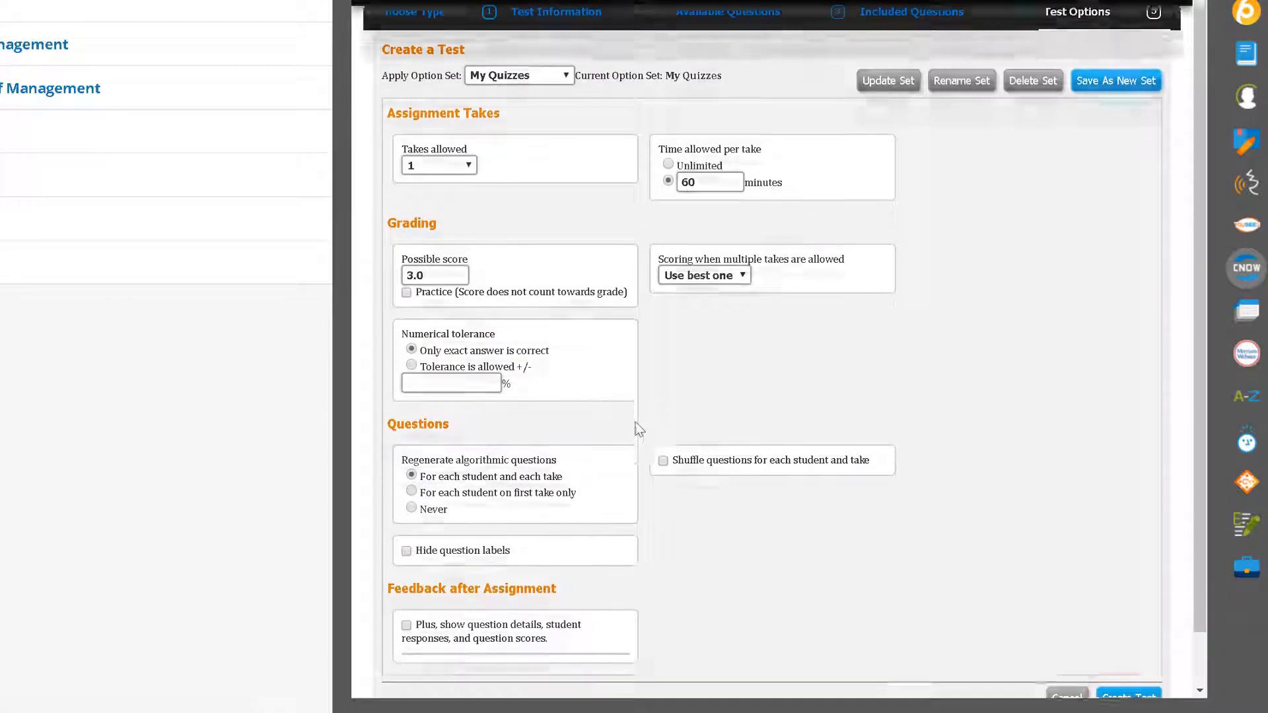
pyautogui.scroll(-3)
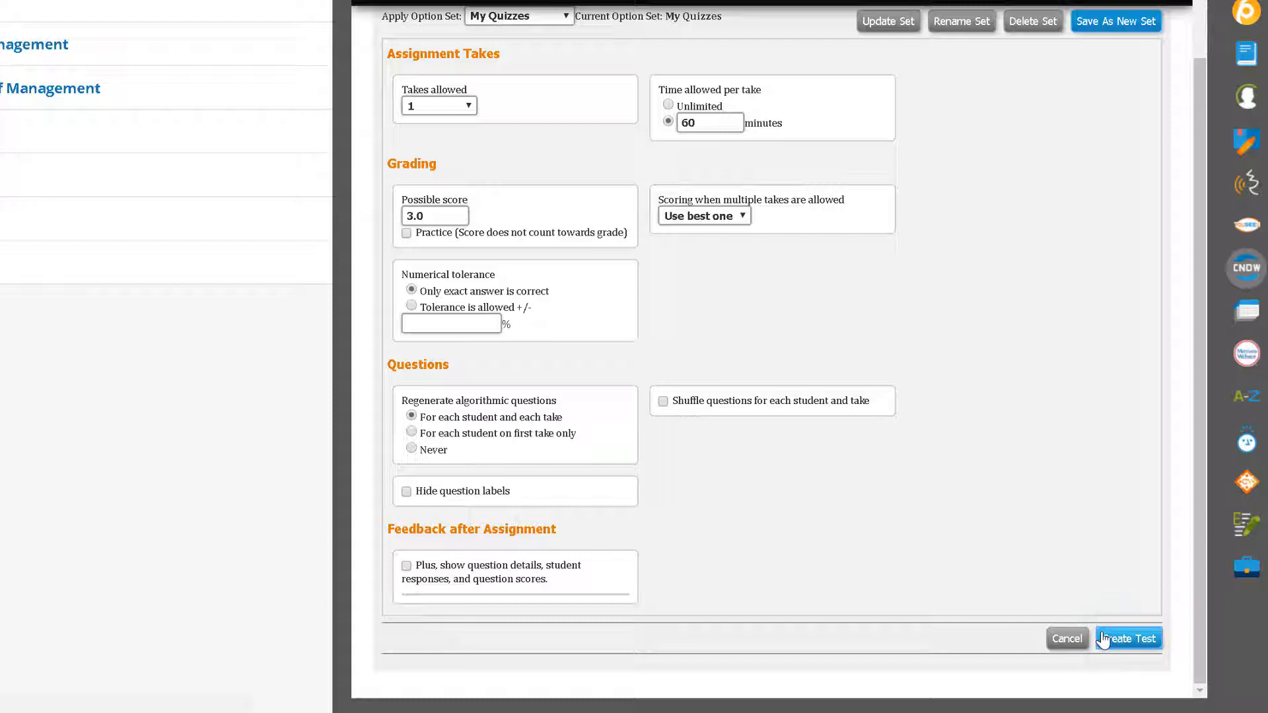
pyautogui.click(1128, 638)
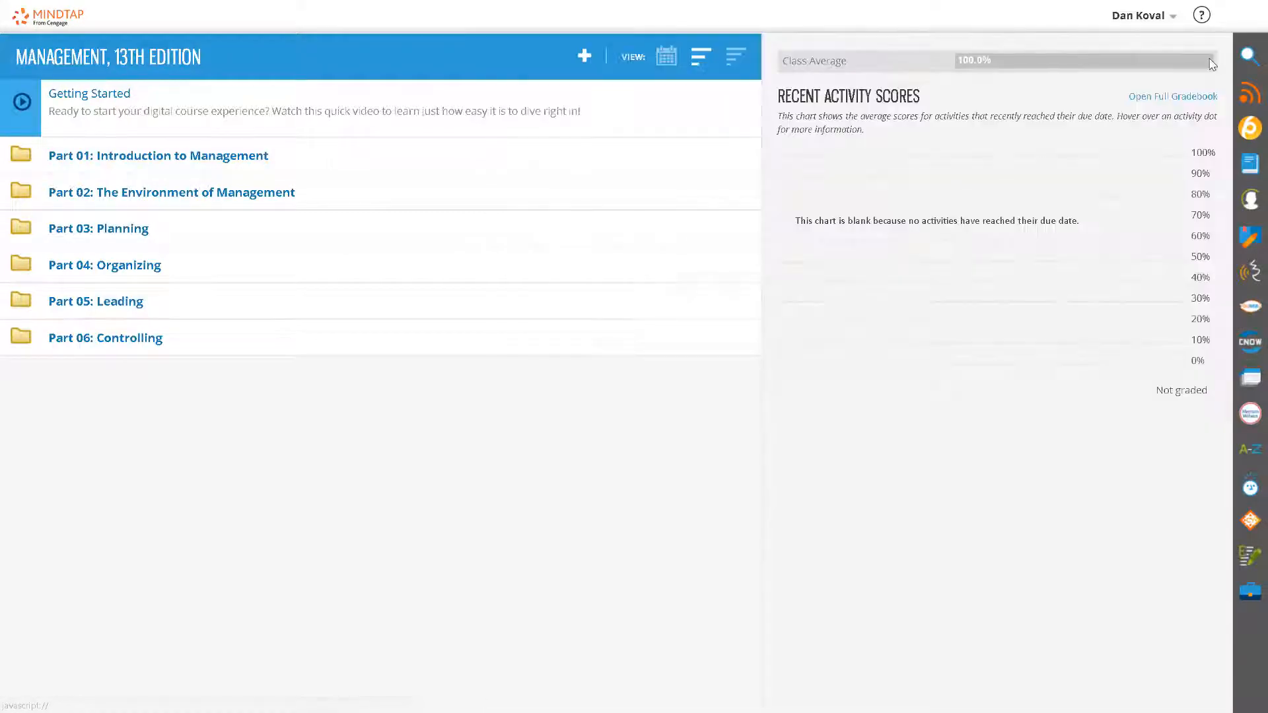
# - Add a CNow Homework Activity to list the available CengageNOW assignments
pyautogui.click(584, 56)
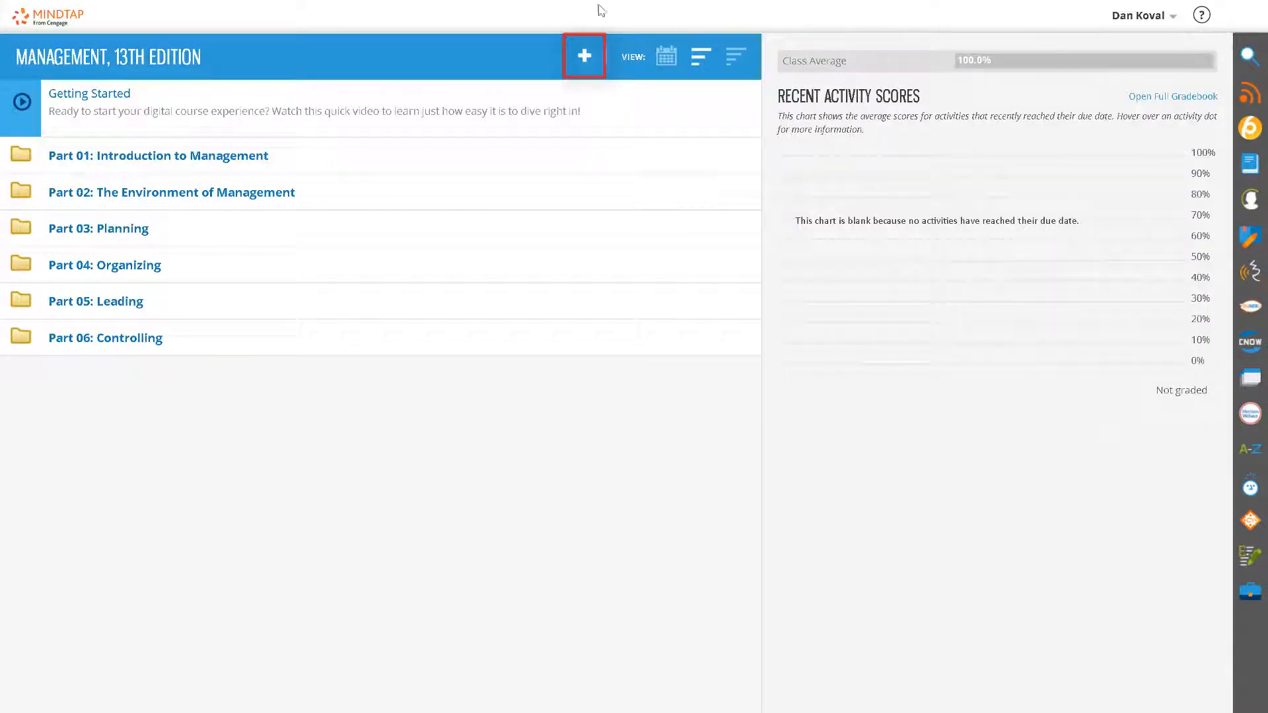
pyautogui.click(584, 54)
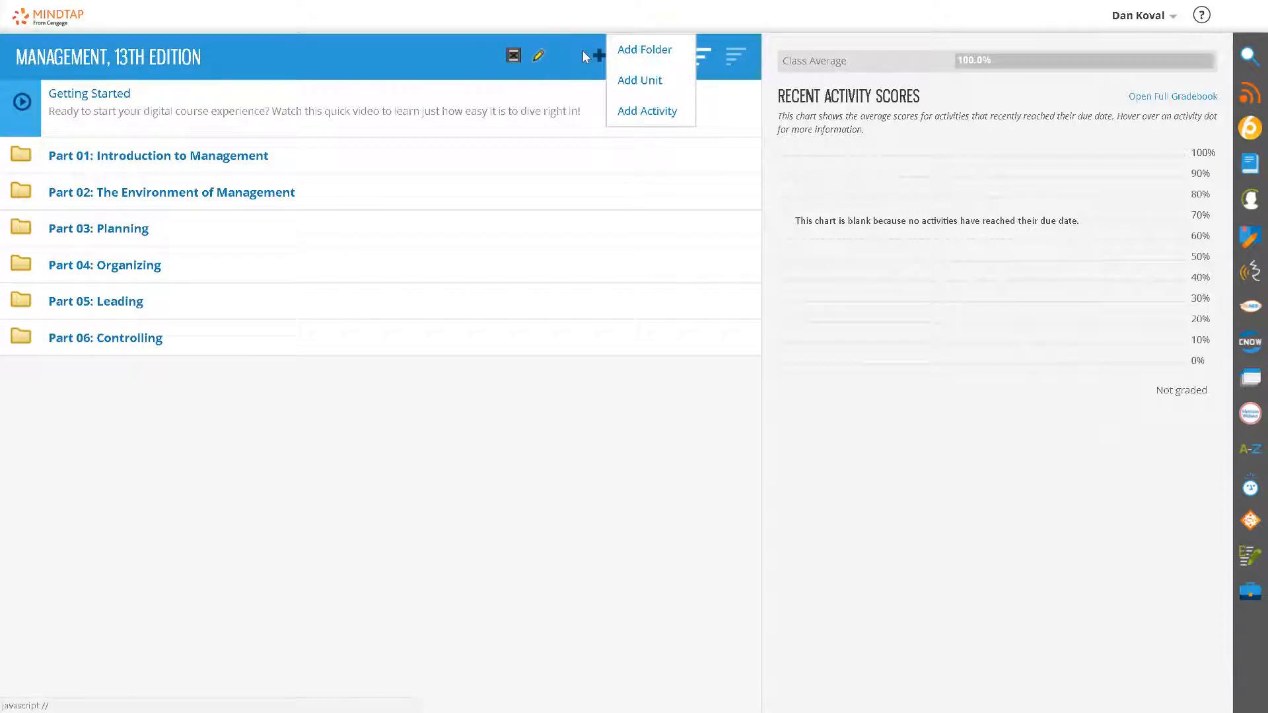
pyautogui.click(647, 110)
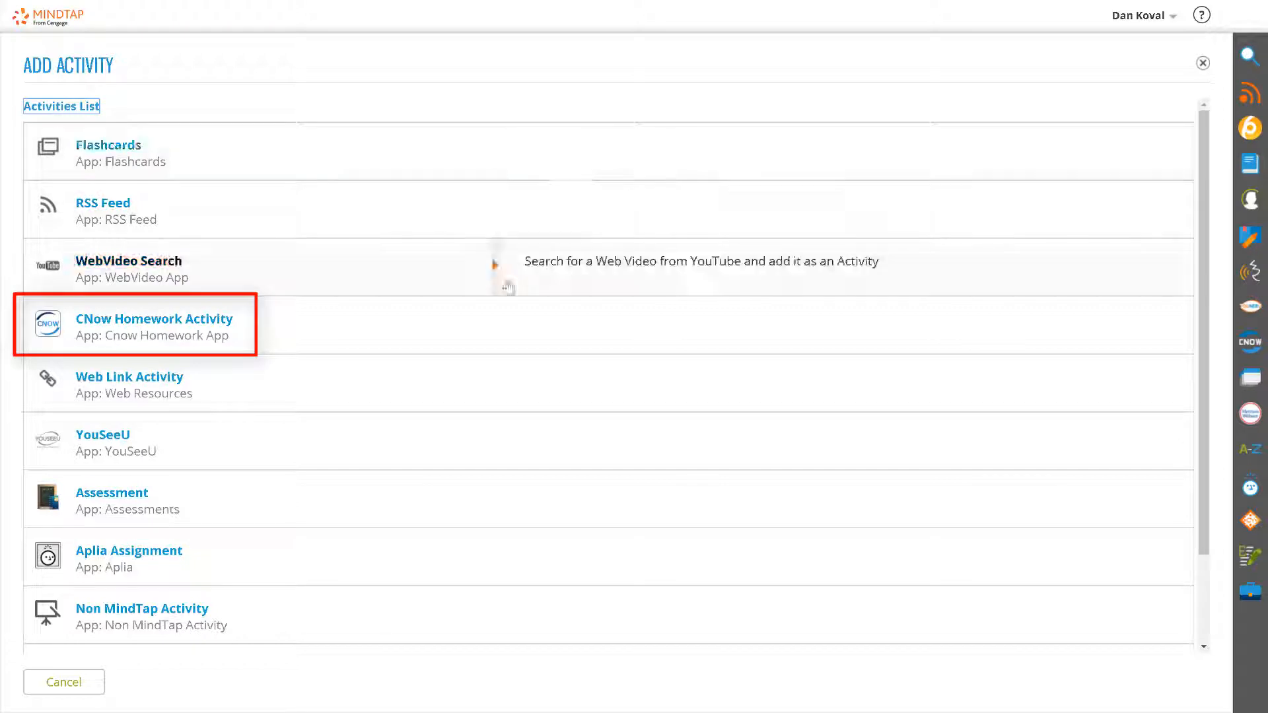
pyautogui.click(154, 319)
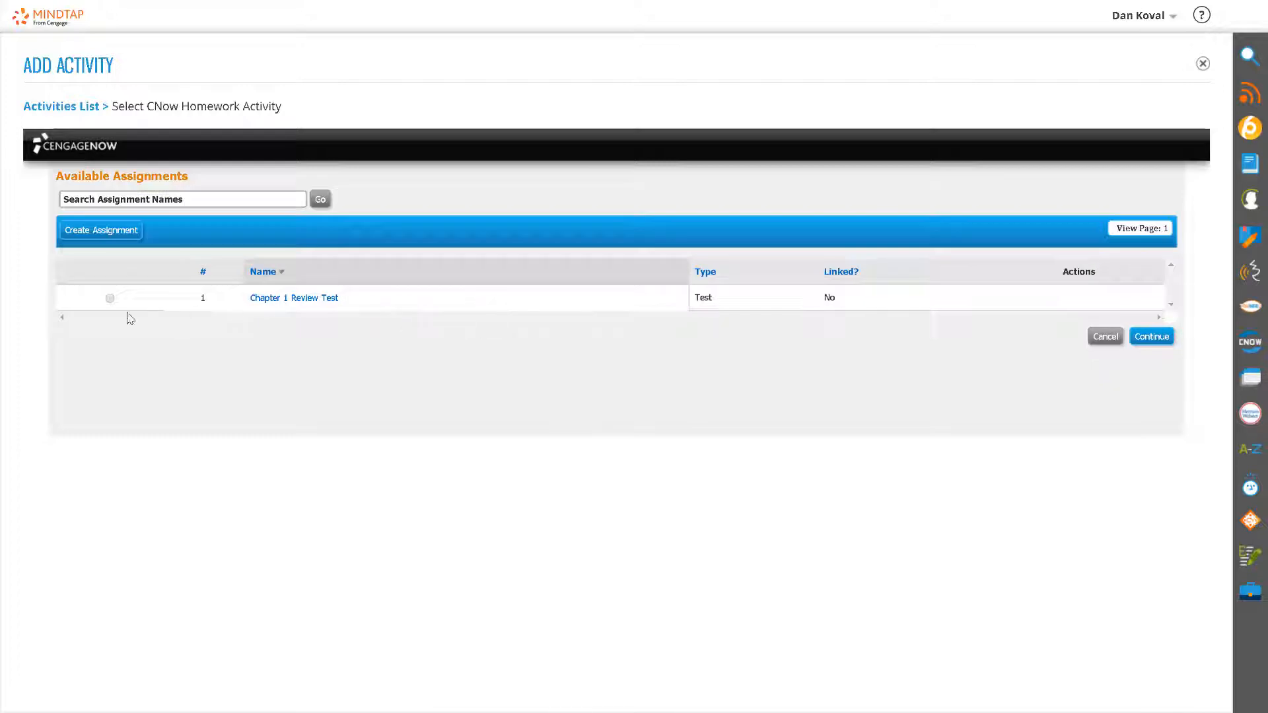
# - Select Chapter 1 Review Test for the activity and accept its My Quizzes test options
pyautogui.click(110, 298)
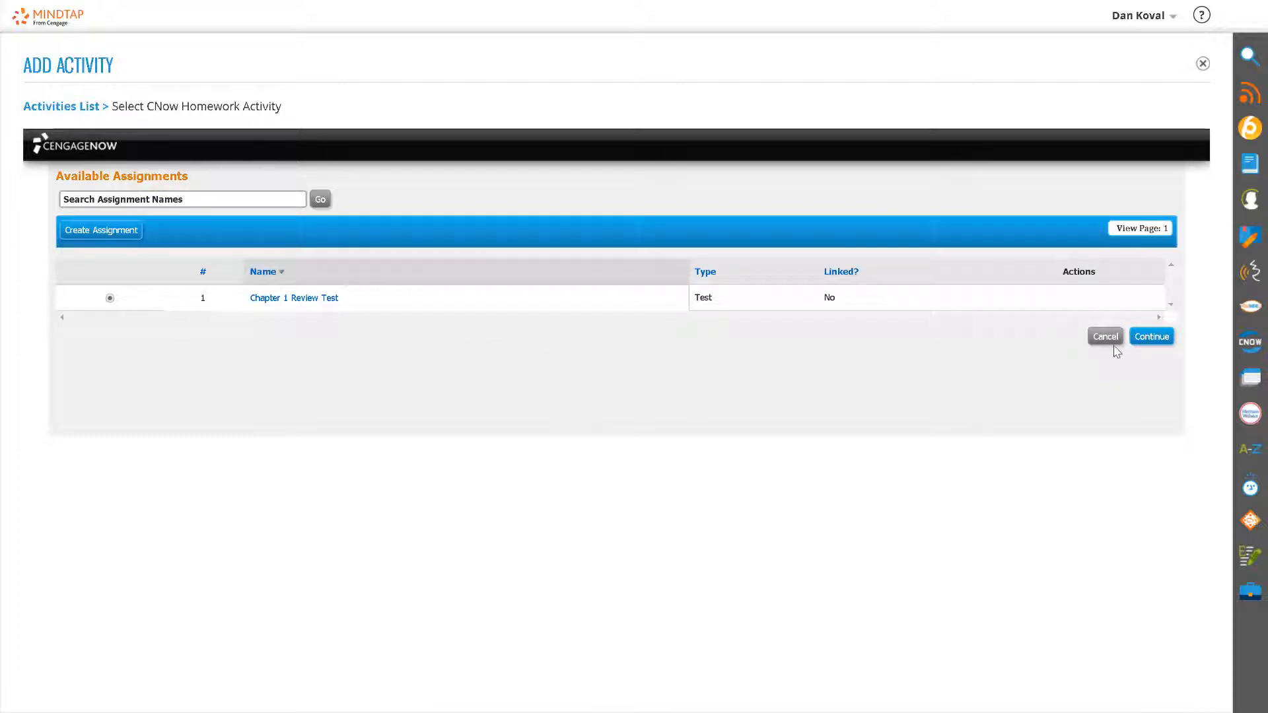
pyautogui.click(1151, 336)
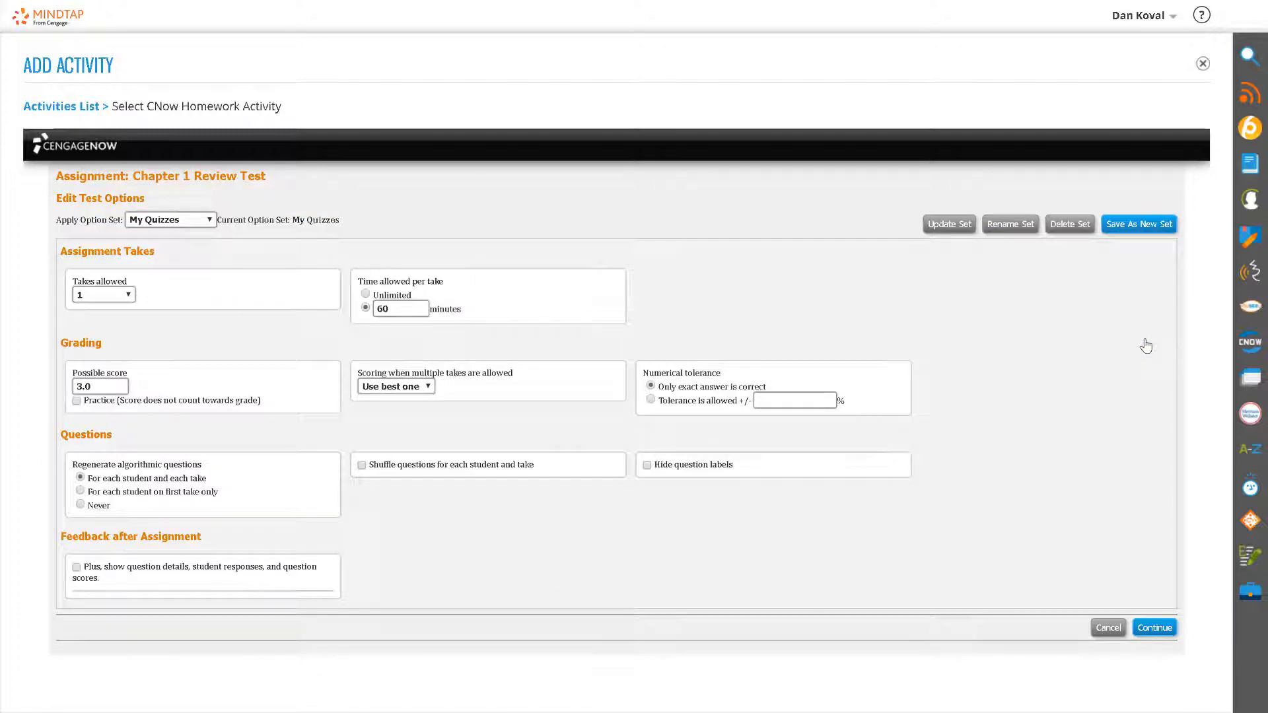
pyautogui.moveTo(1156, 513)
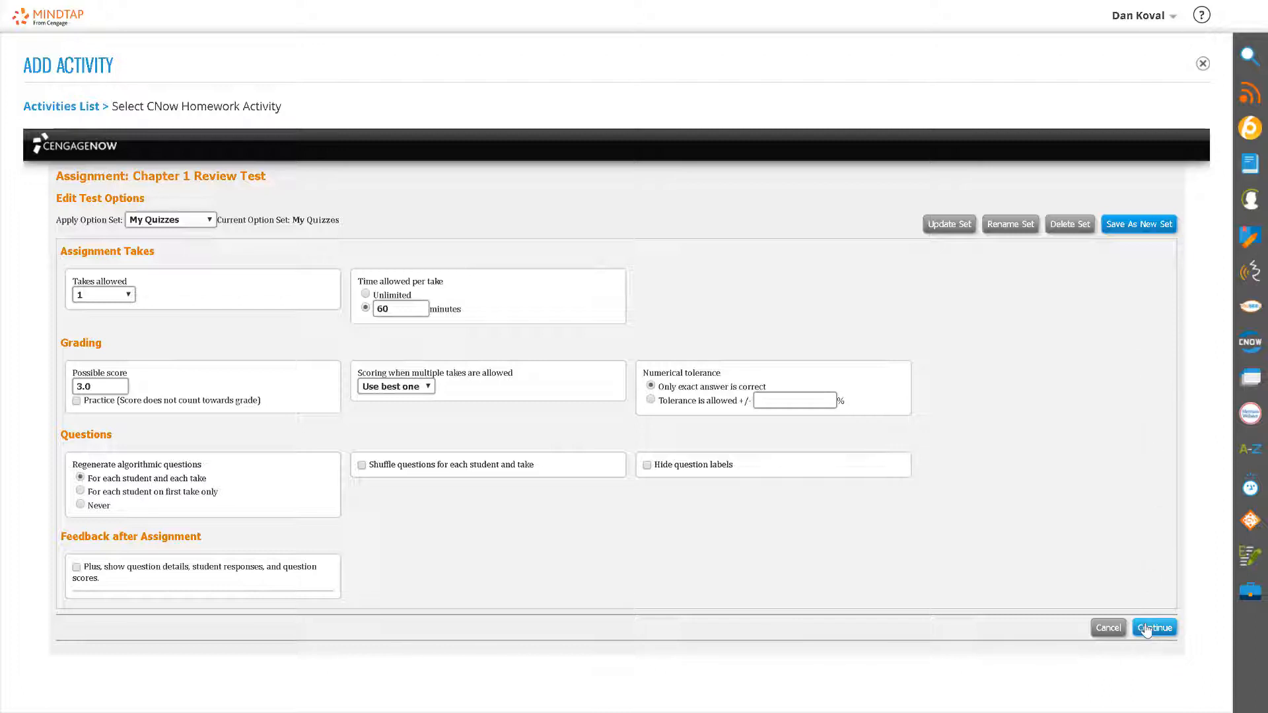
pyautogui.click(1155, 627)
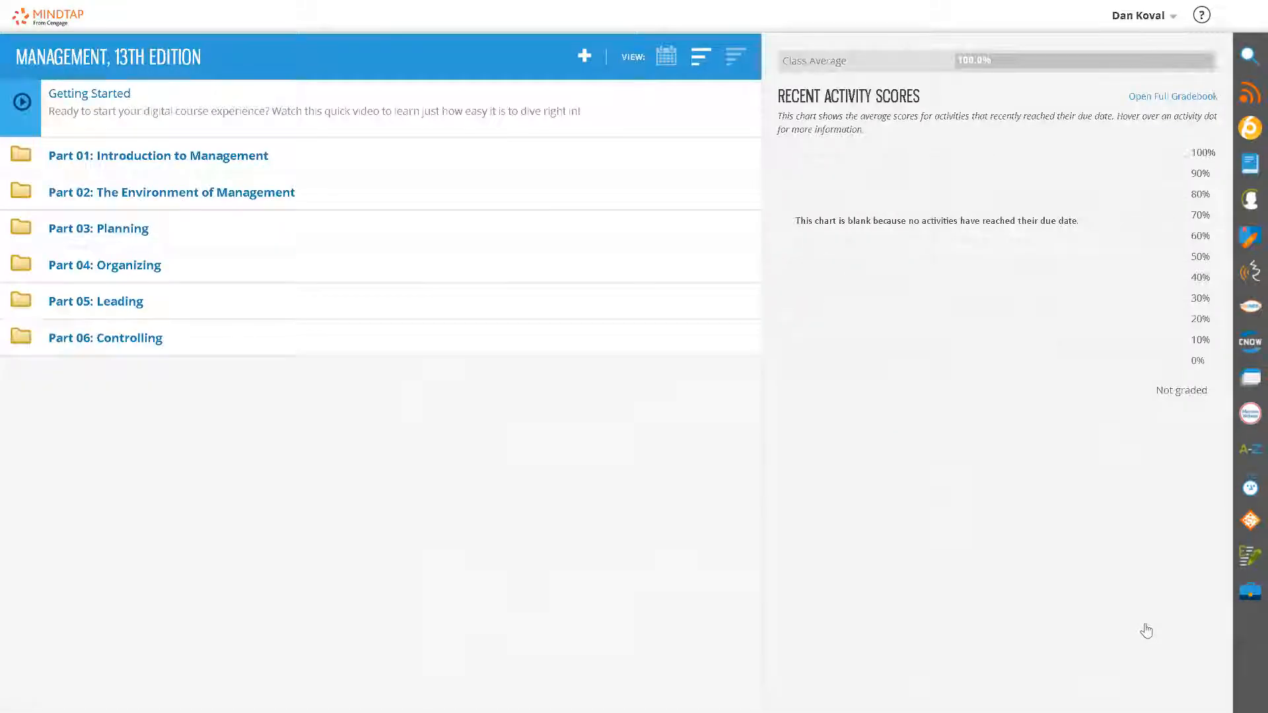
# - Place the test in Chapter 01: The World of Innovative Management and save the activity
pyautogui.click(584, 56)
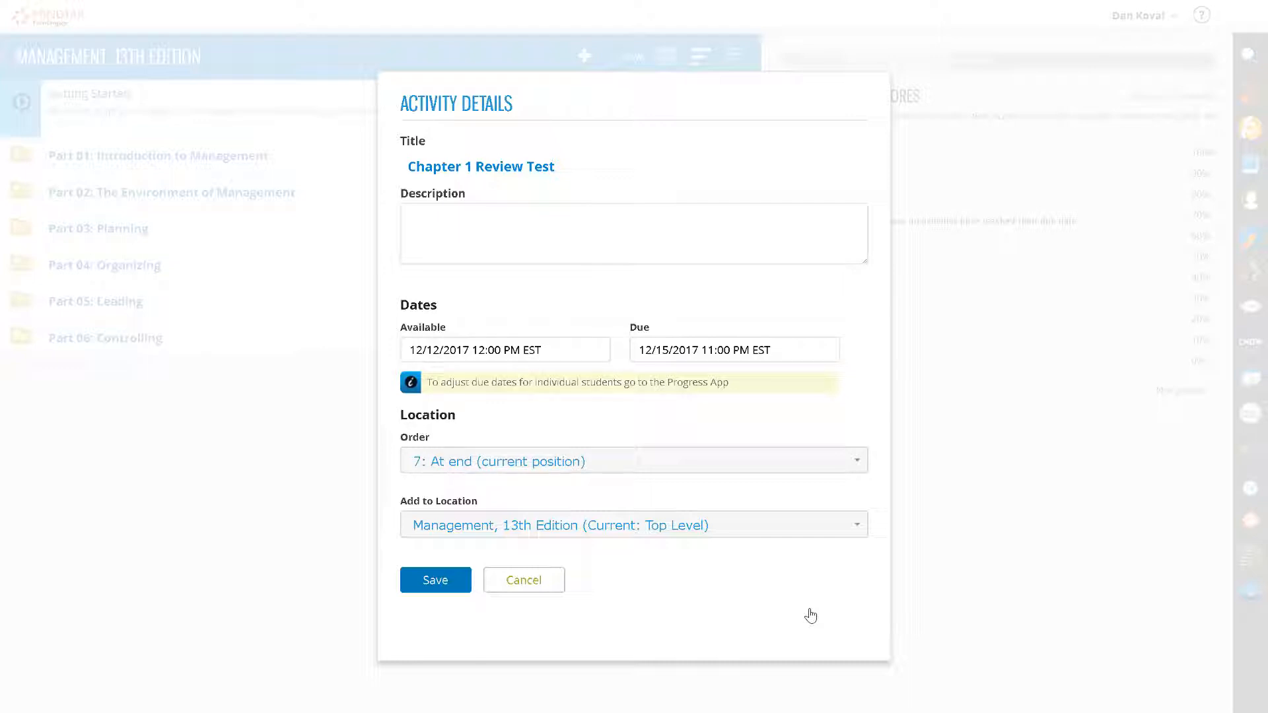
pyautogui.click(634, 525)
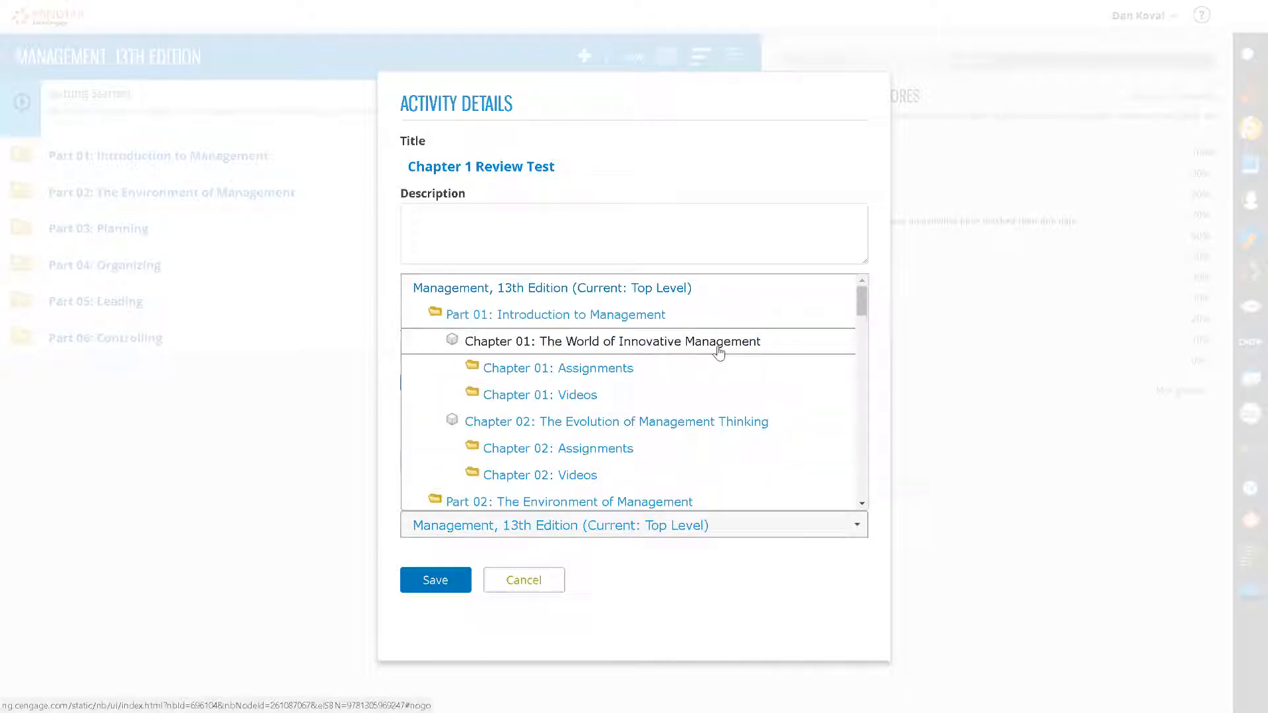
pyautogui.click(612, 341)
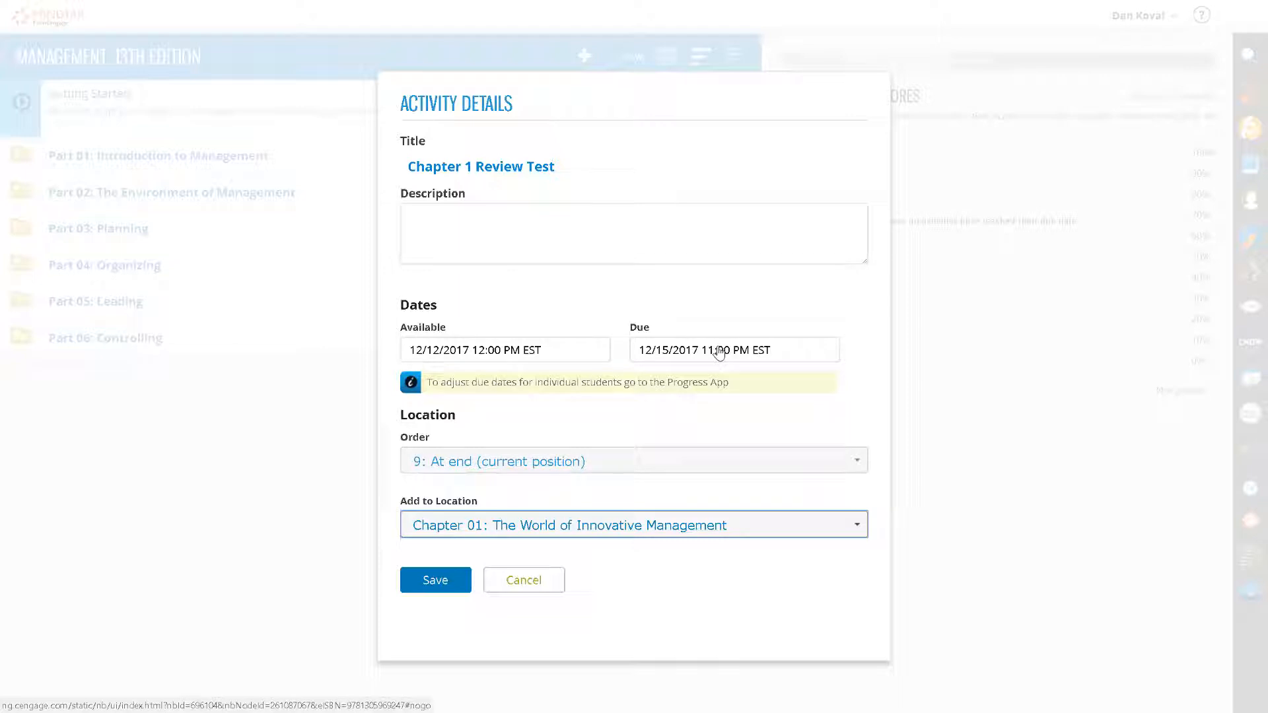
pyautogui.click(435, 579)
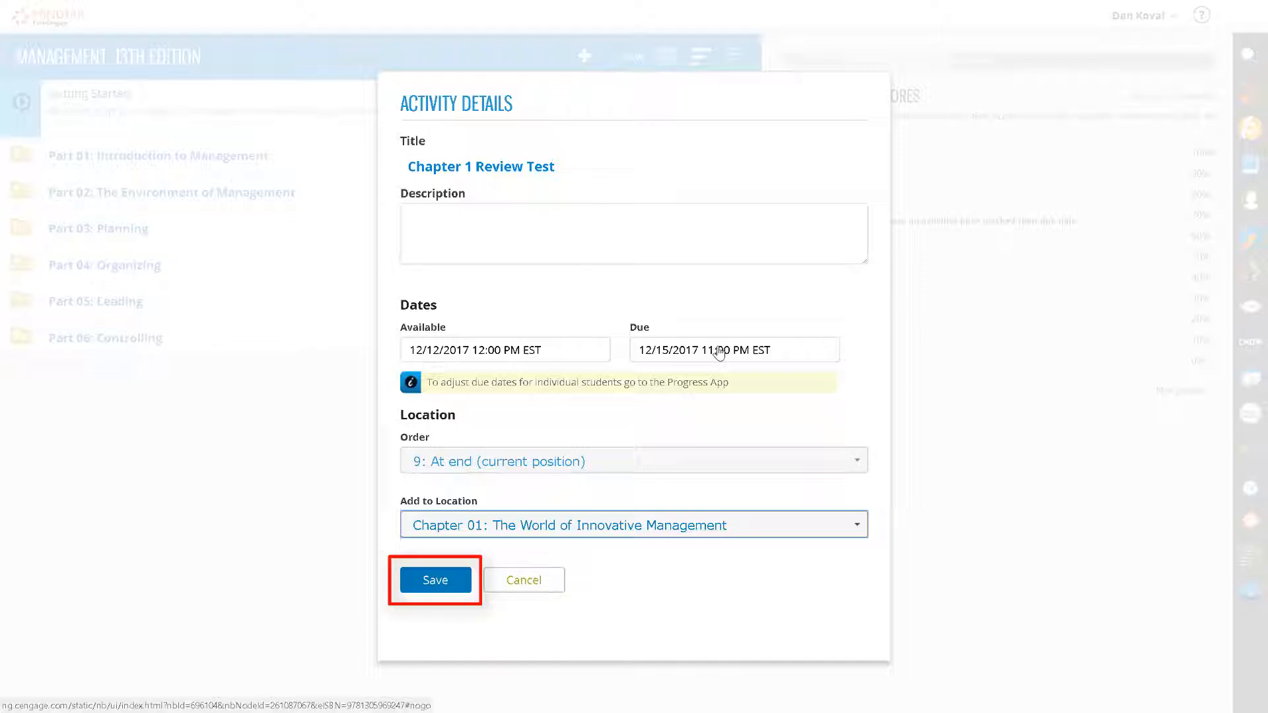
pyautogui.click(435, 580)
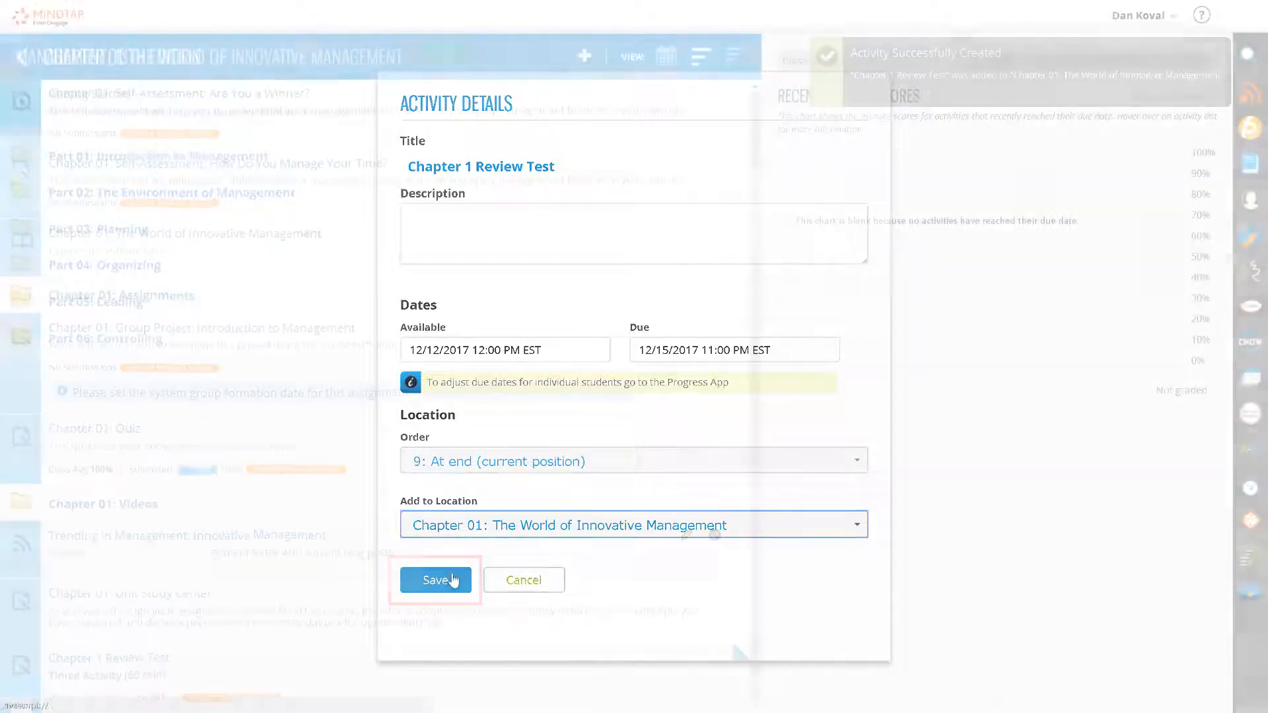
pyautogui.click(436, 580)
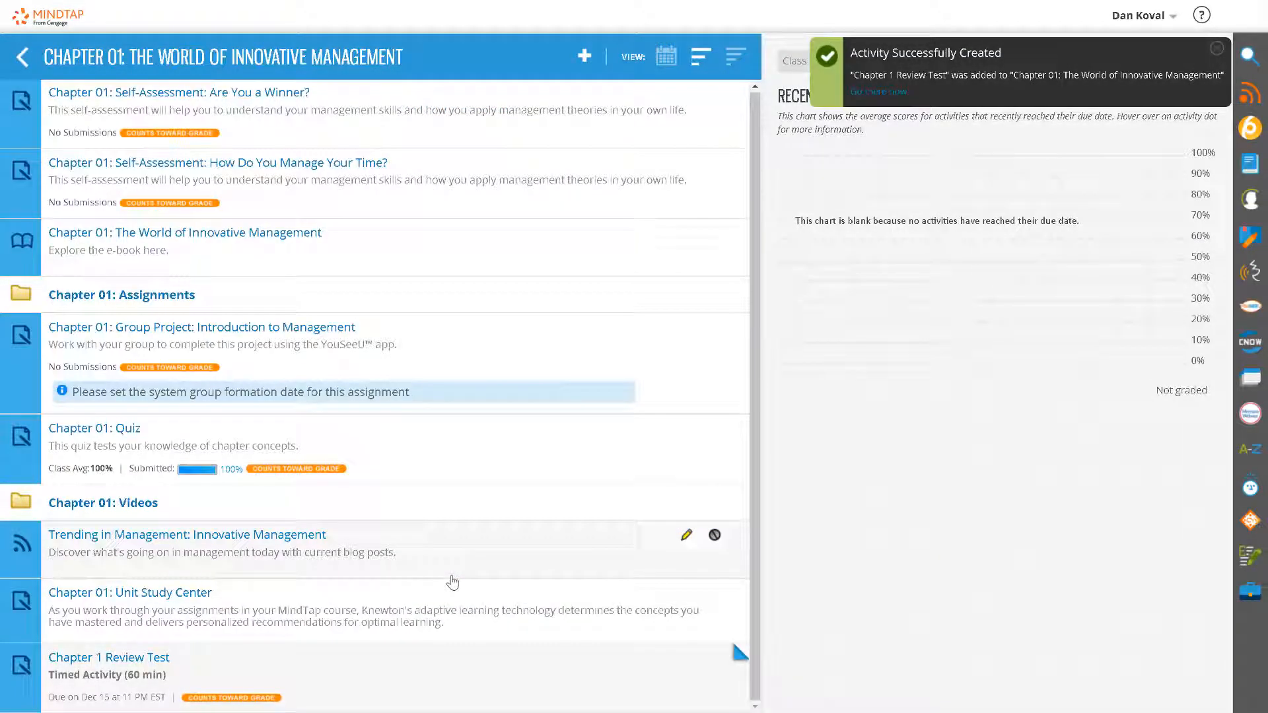